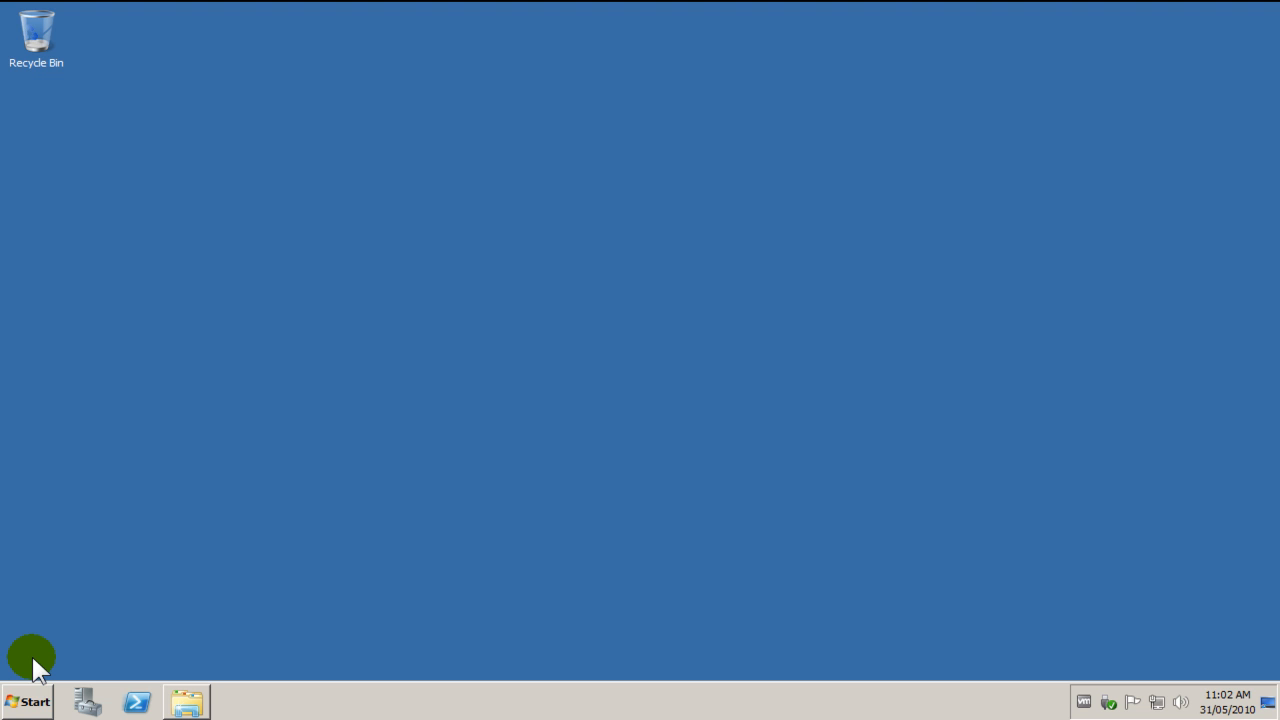
mouse_move(192, 672)
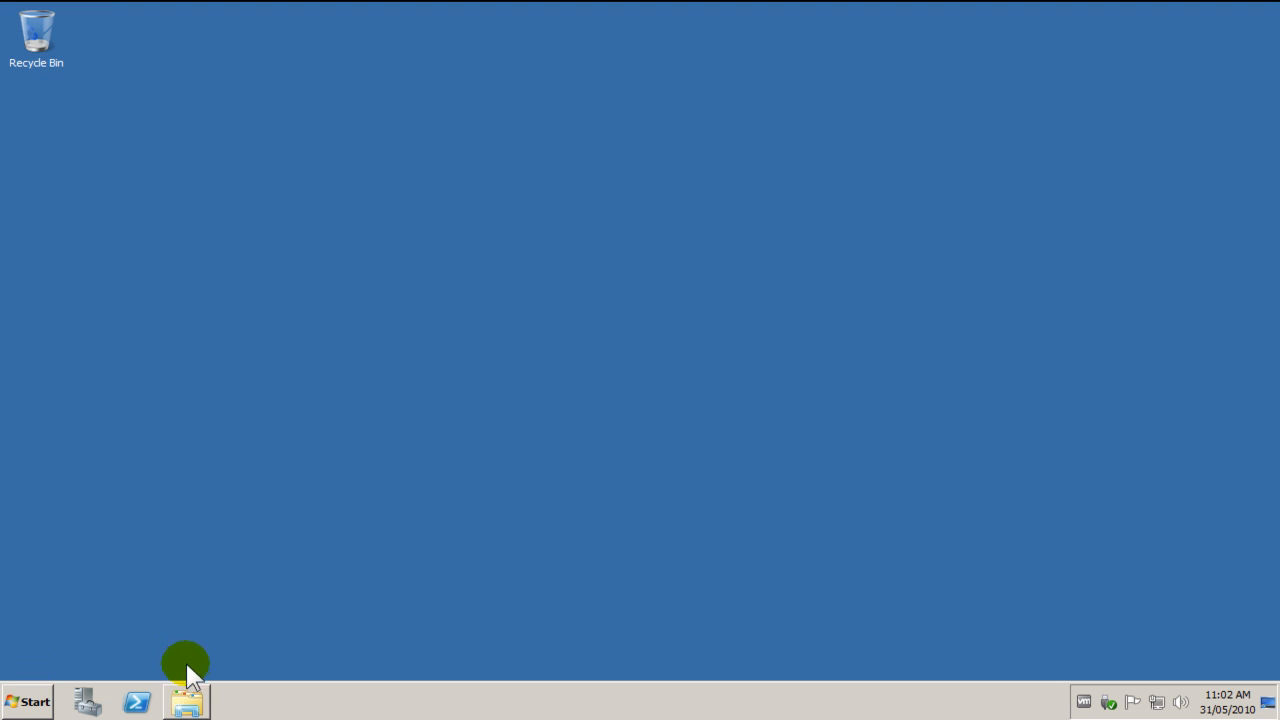
Browse to Hewlett Packard > HPCA 7.9 > HPCACore_win32 and launch its setup application.
click(188, 700)
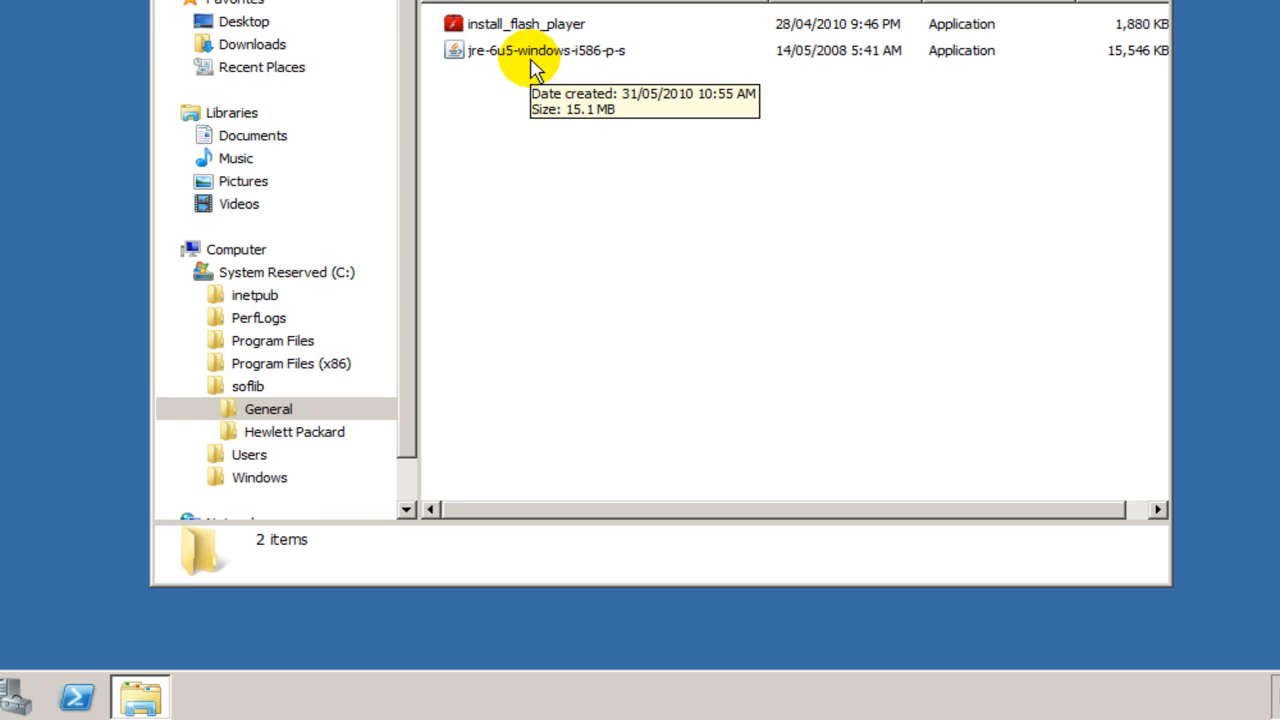
scroll(down, 3)
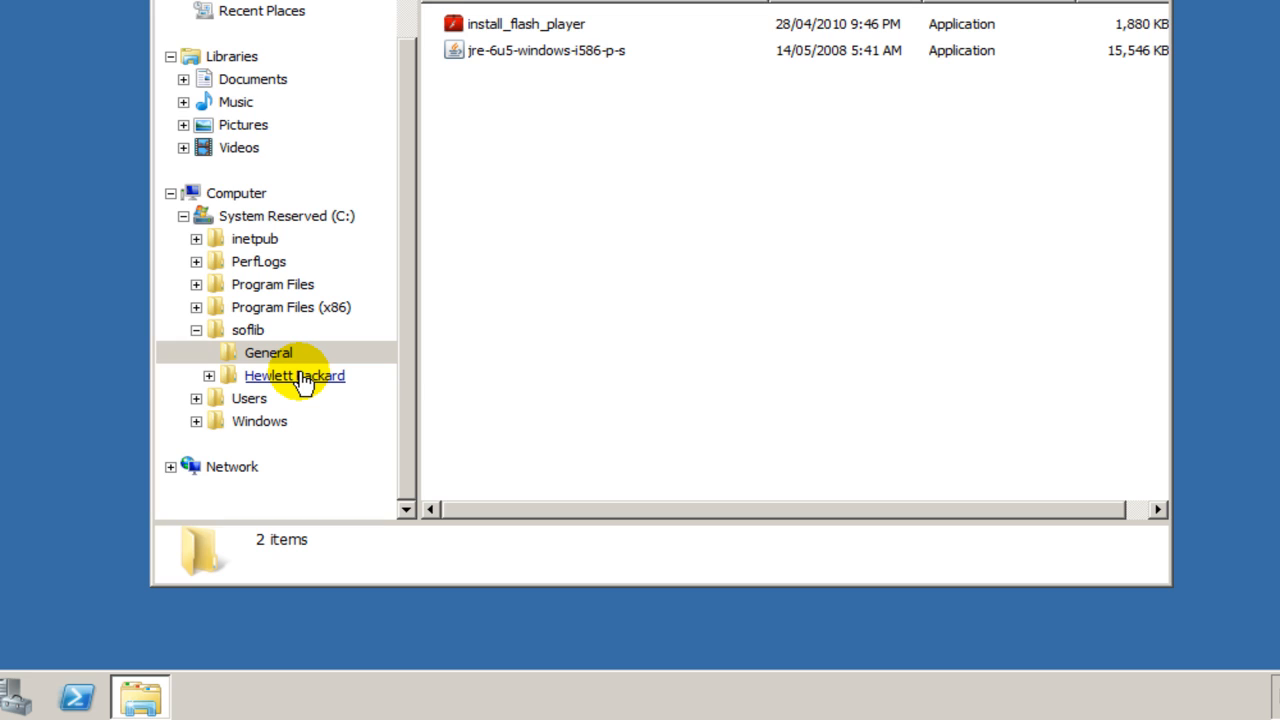
click(296, 376)
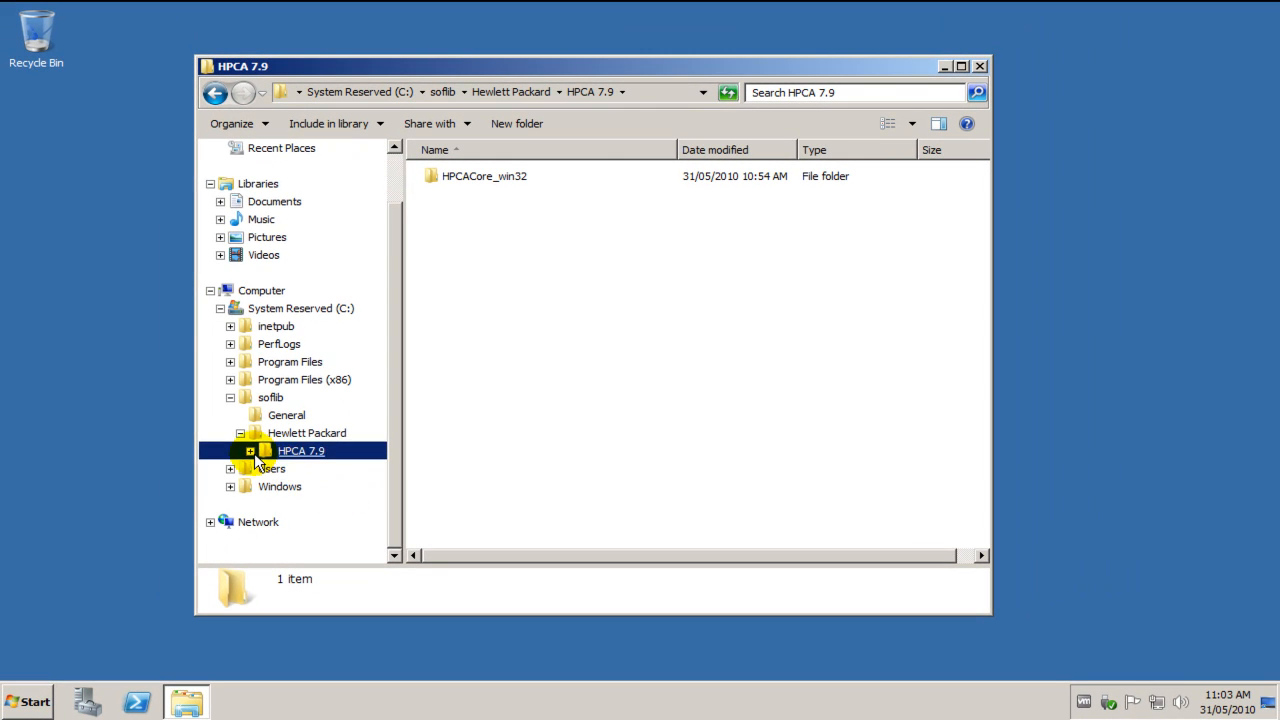
double_click(480, 176)
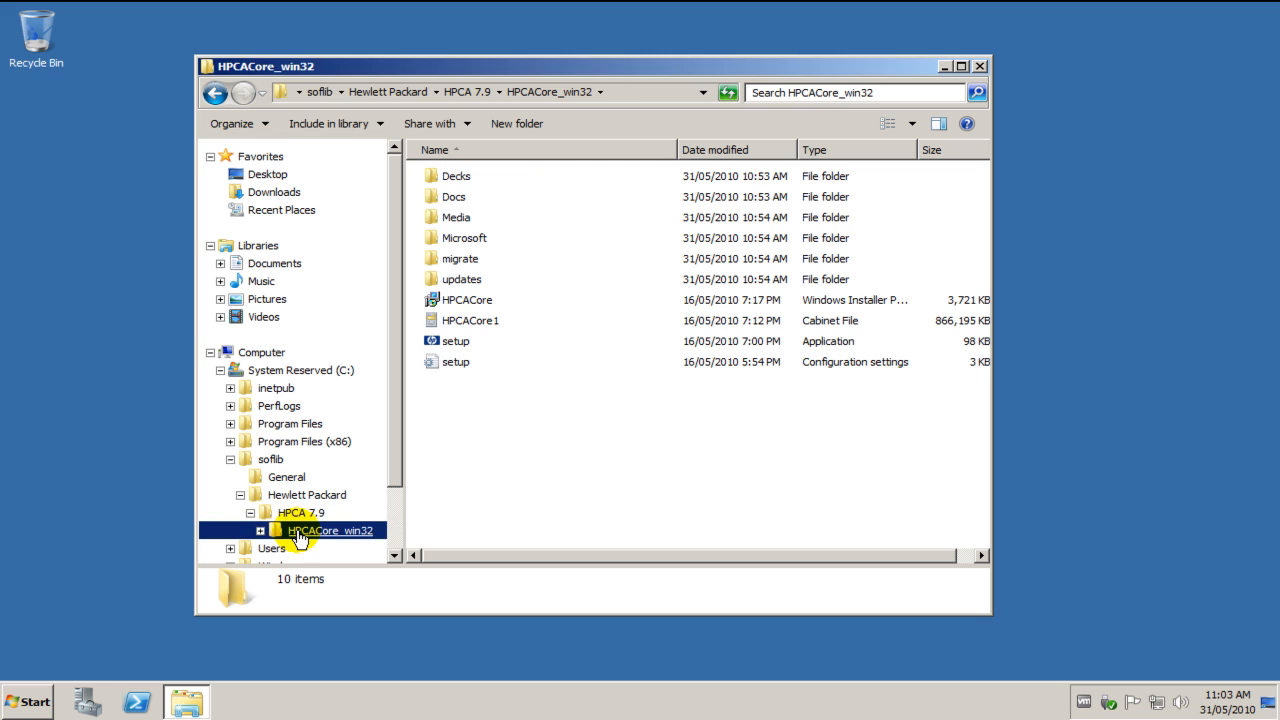
click(454, 340)
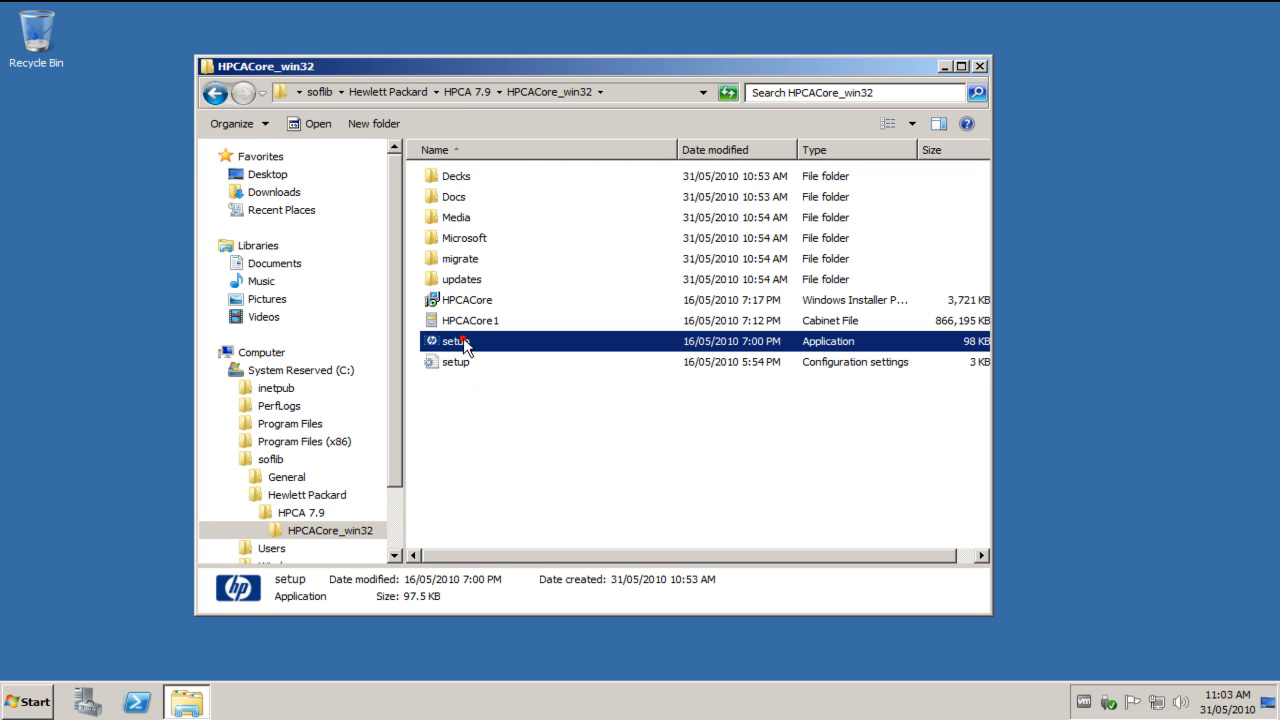
double_click(478, 340)
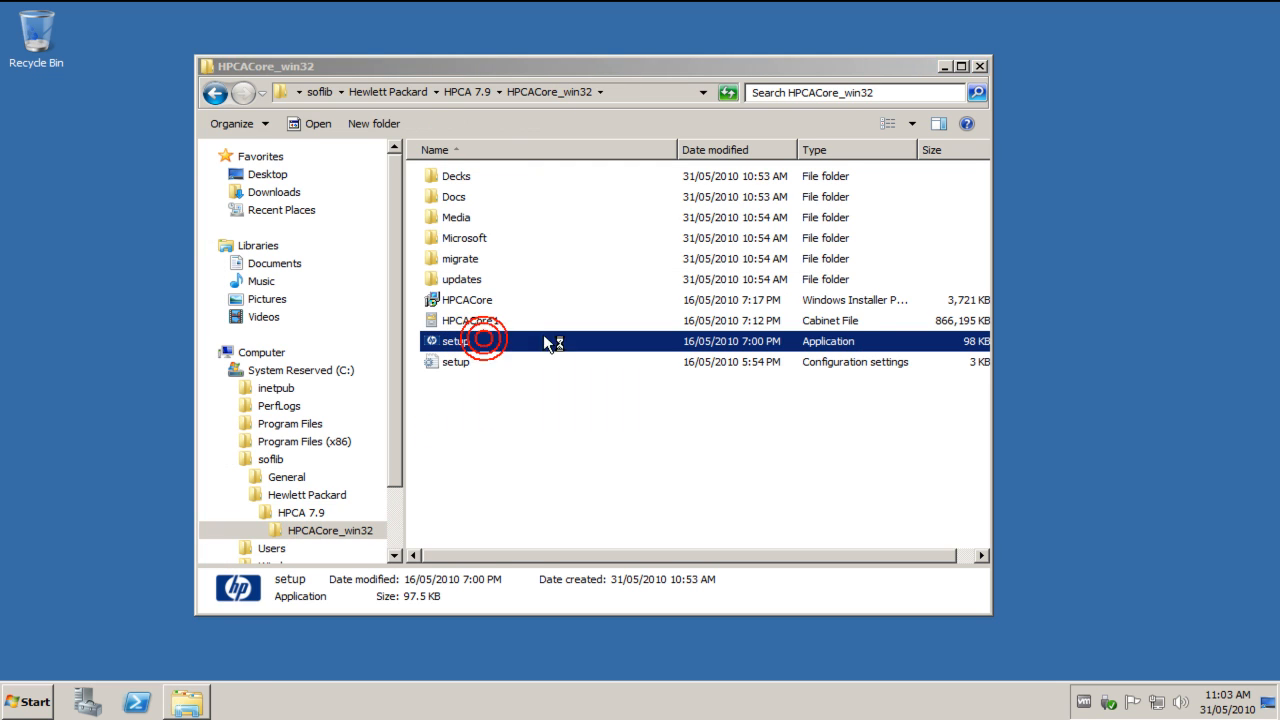
Pass the welcome page and accept the license agreement, reaching the Installation Folder step.
double_click(456, 340)
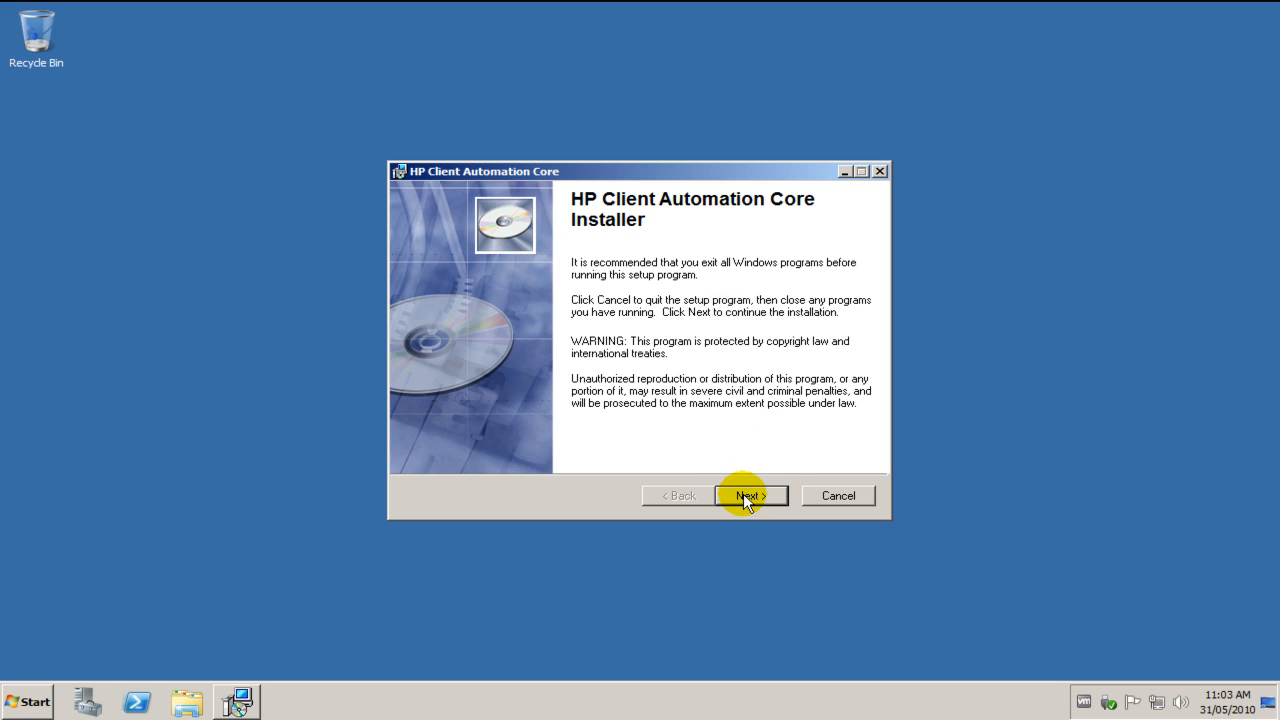
click(750, 496)
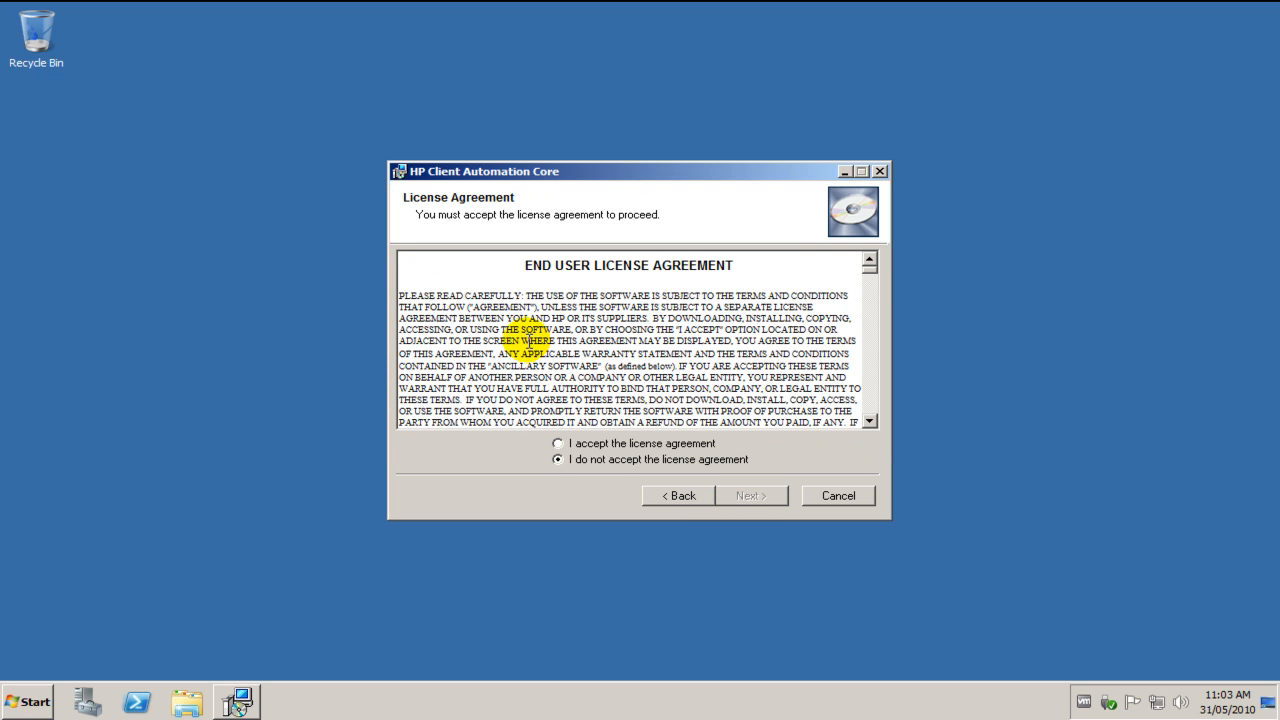
click(580, 444)
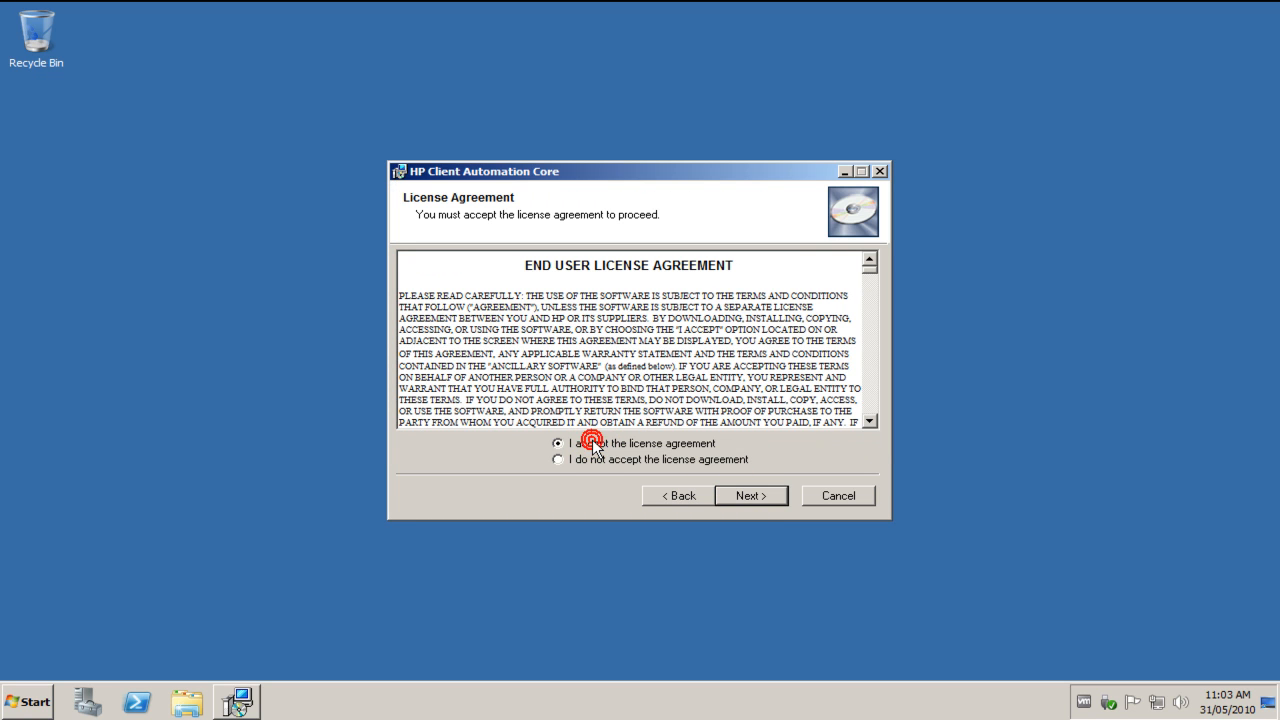
click(750, 496)
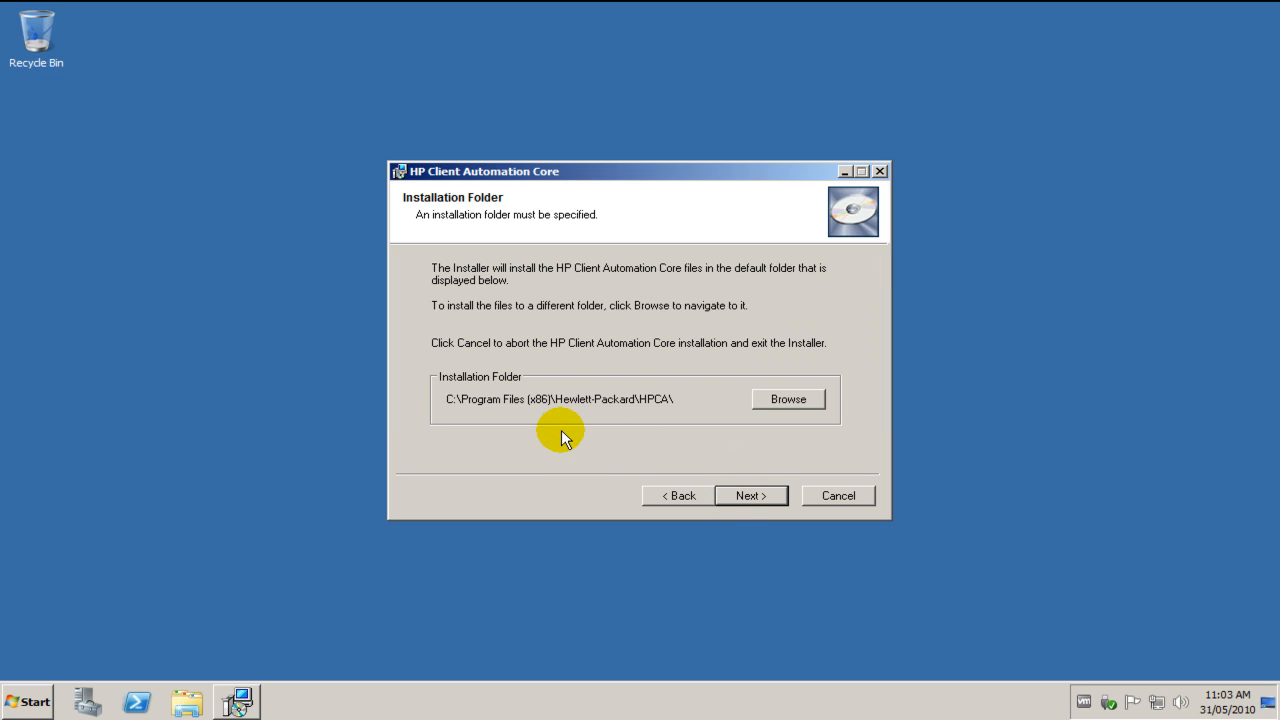
mouse_move(528, 410)
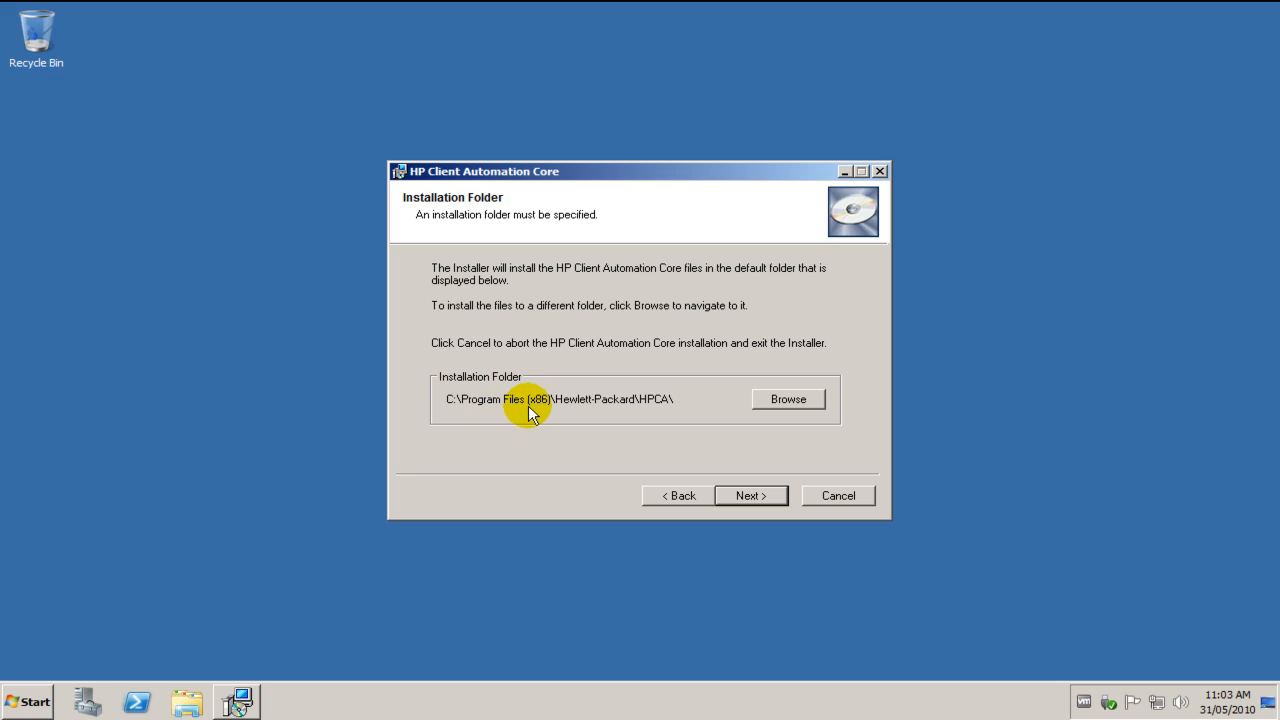
mouse_move(536, 464)
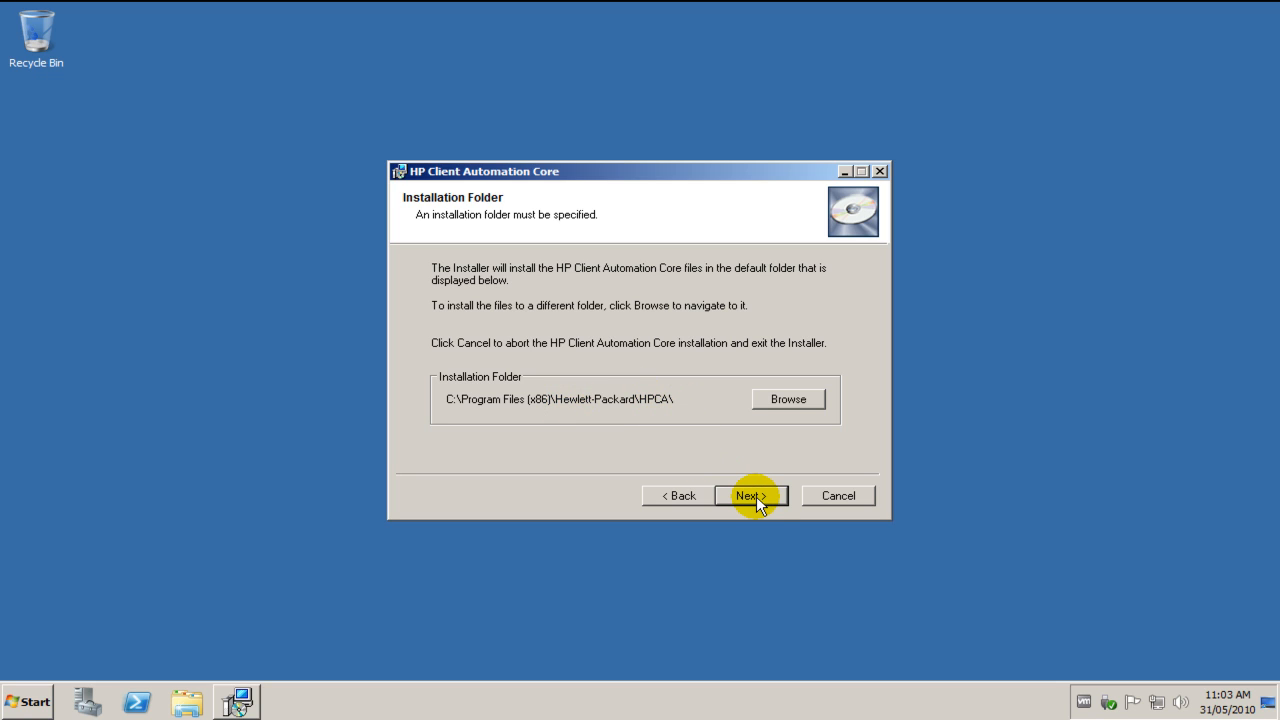
Accept the default HPCA installation folder and data folder.
click(746, 496)
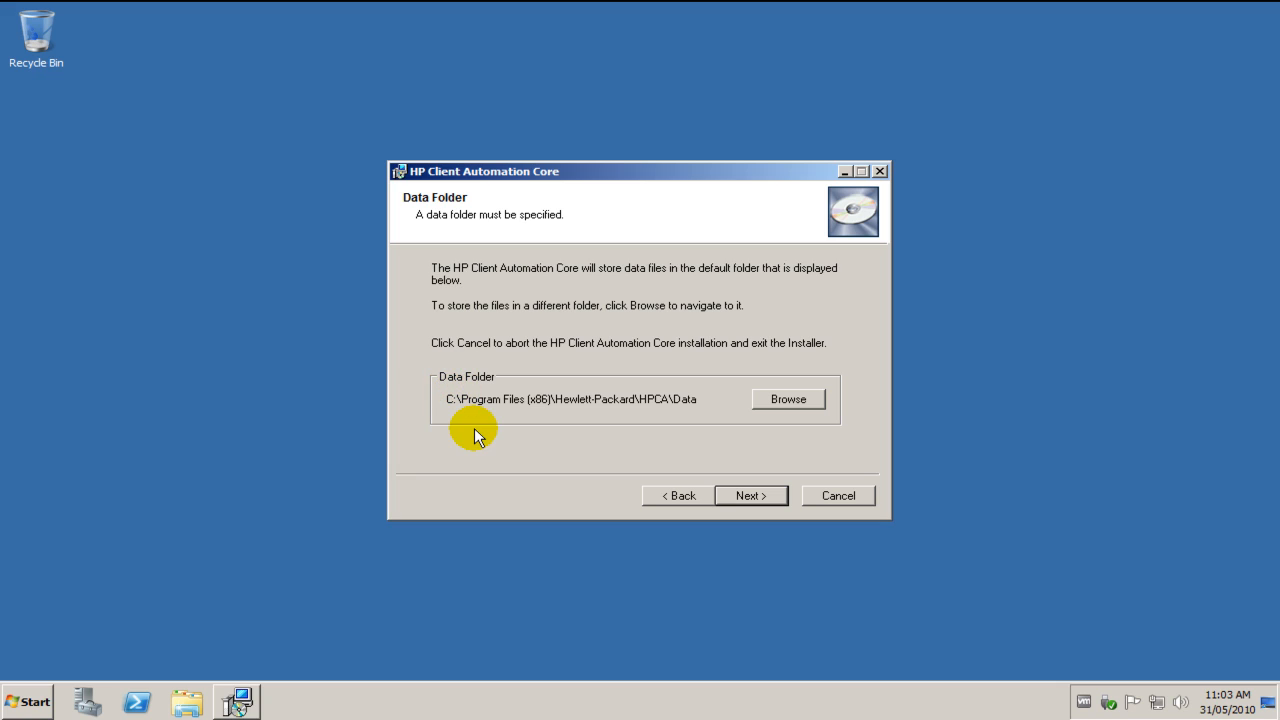
mouse_move(516, 424)
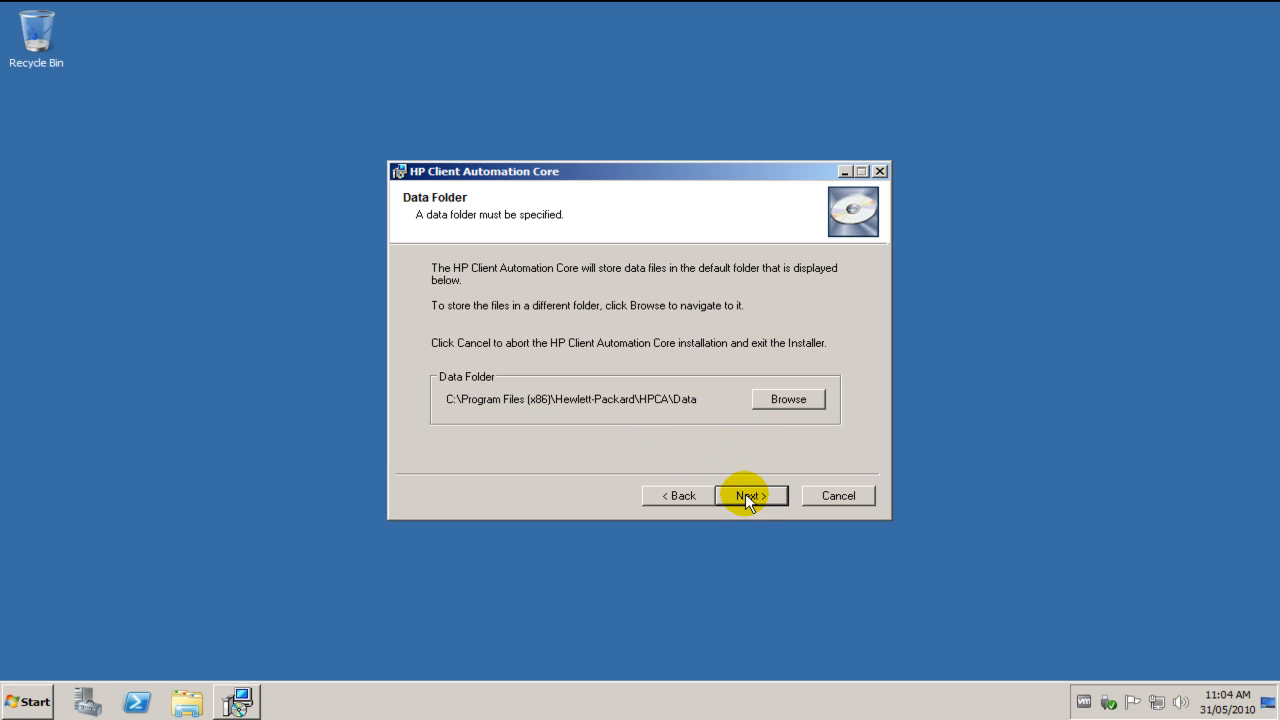
click(752, 496)
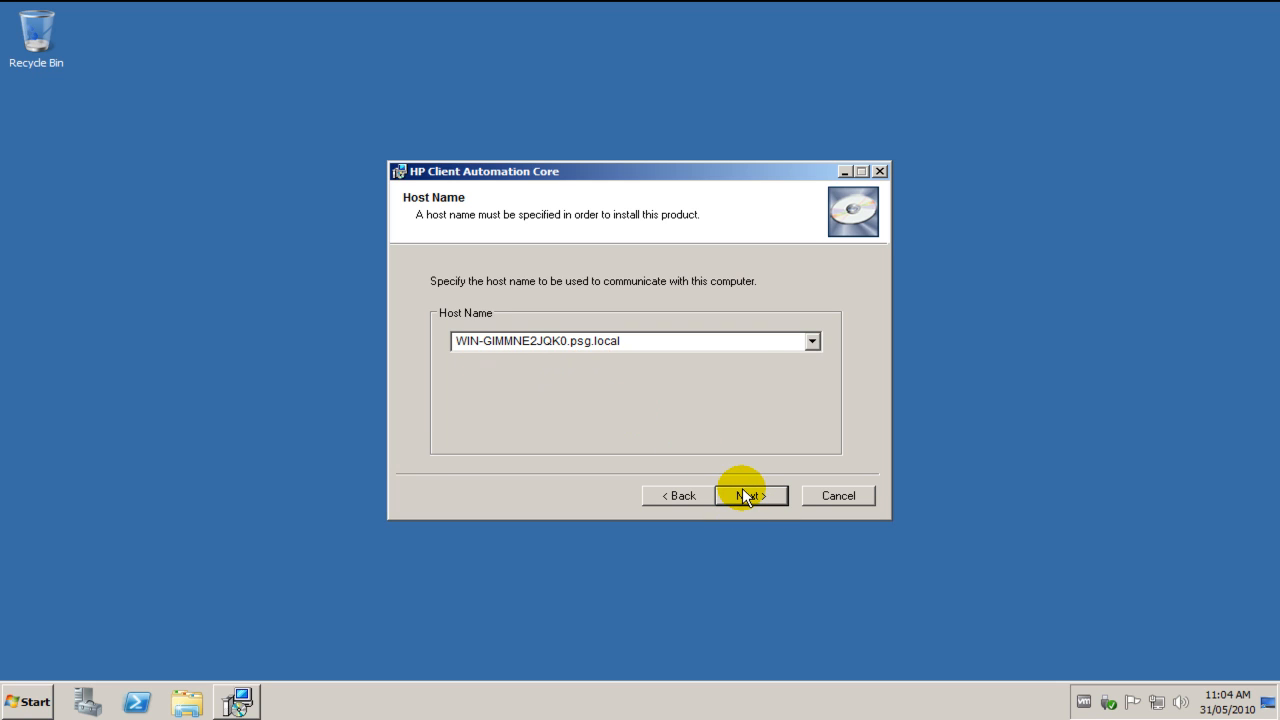
Accept the detected host name and default server ports 3466 and 3464.
click(750, 496)
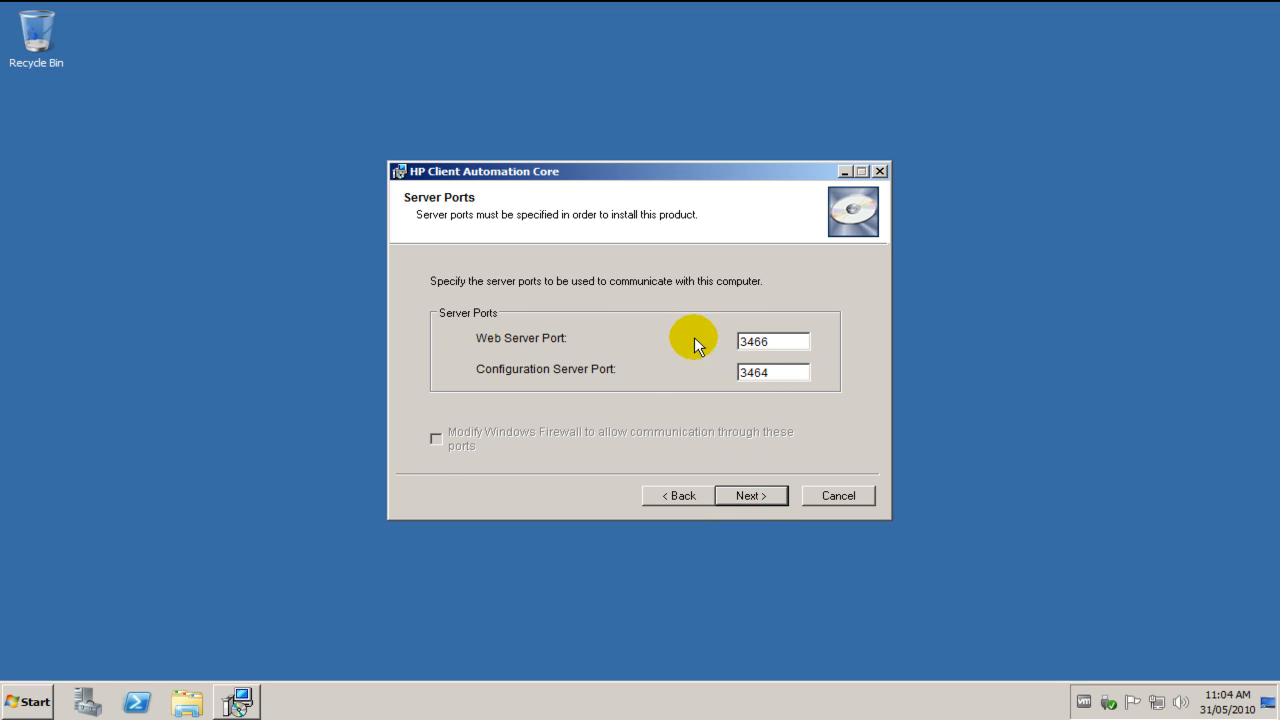
mouse_move(640, 376)
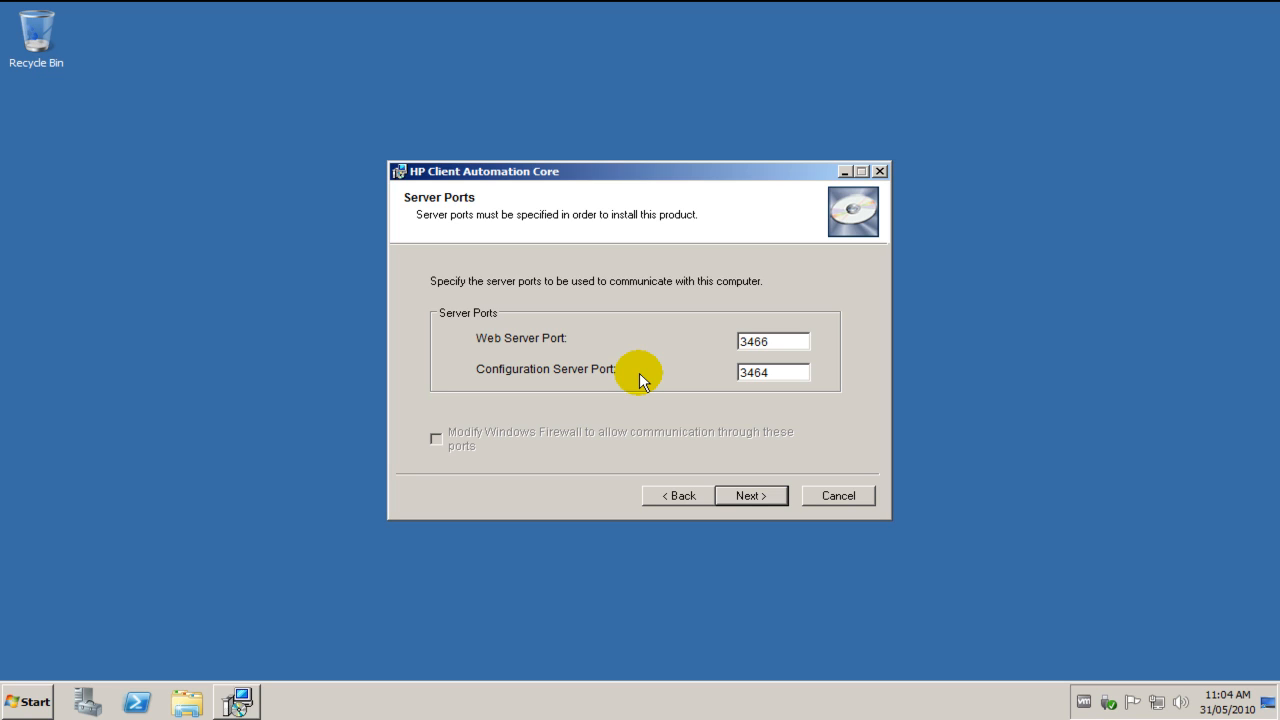
mouse_move(628, 390)
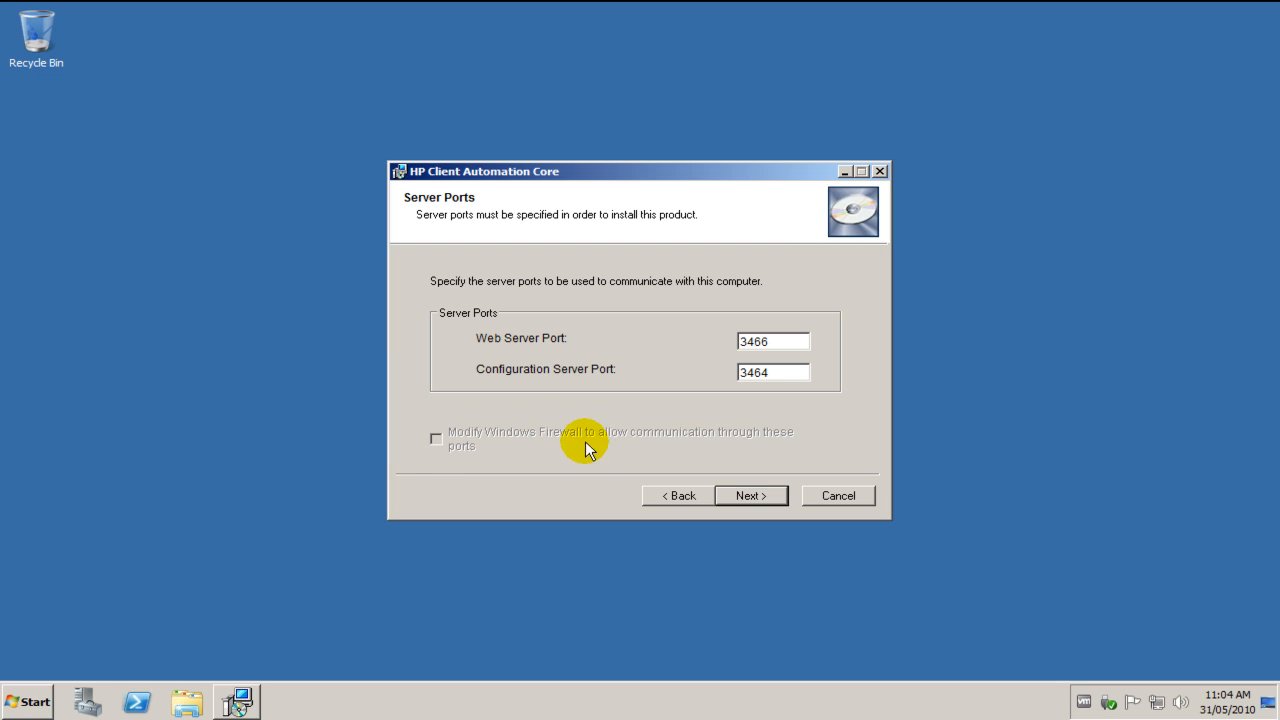
mouse_move(558, 456)
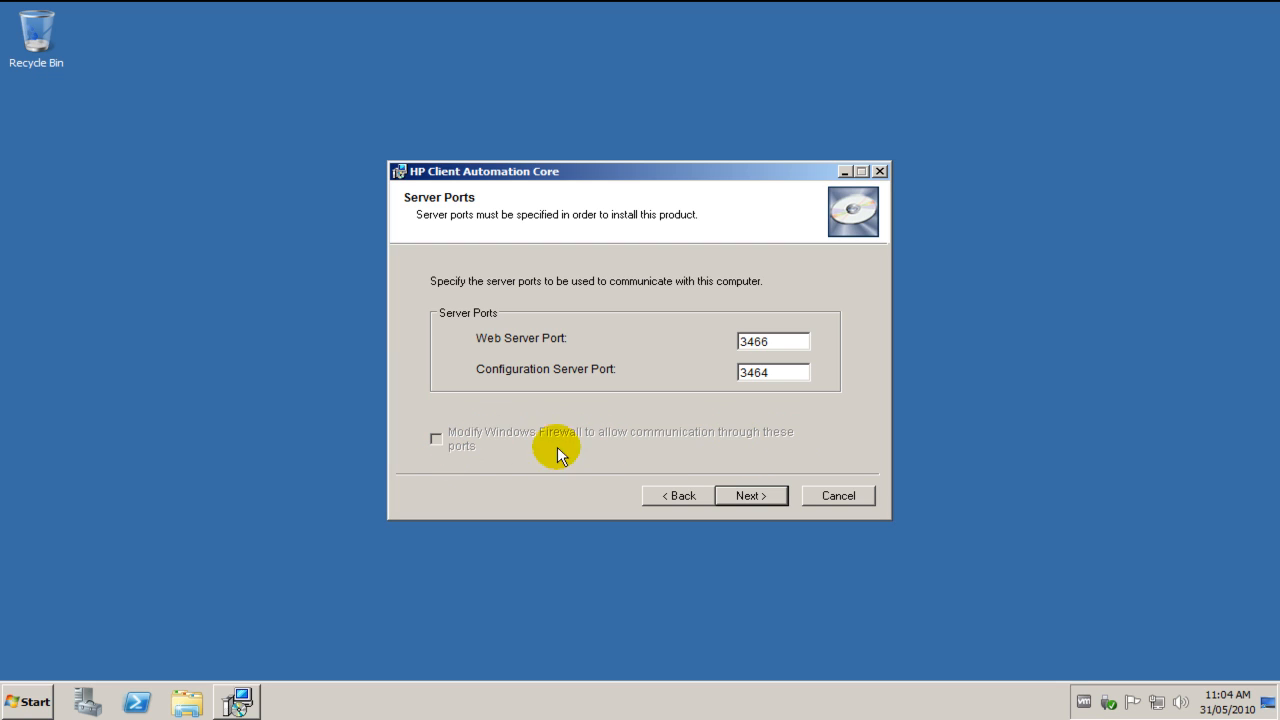
mouse_move(464, 440)
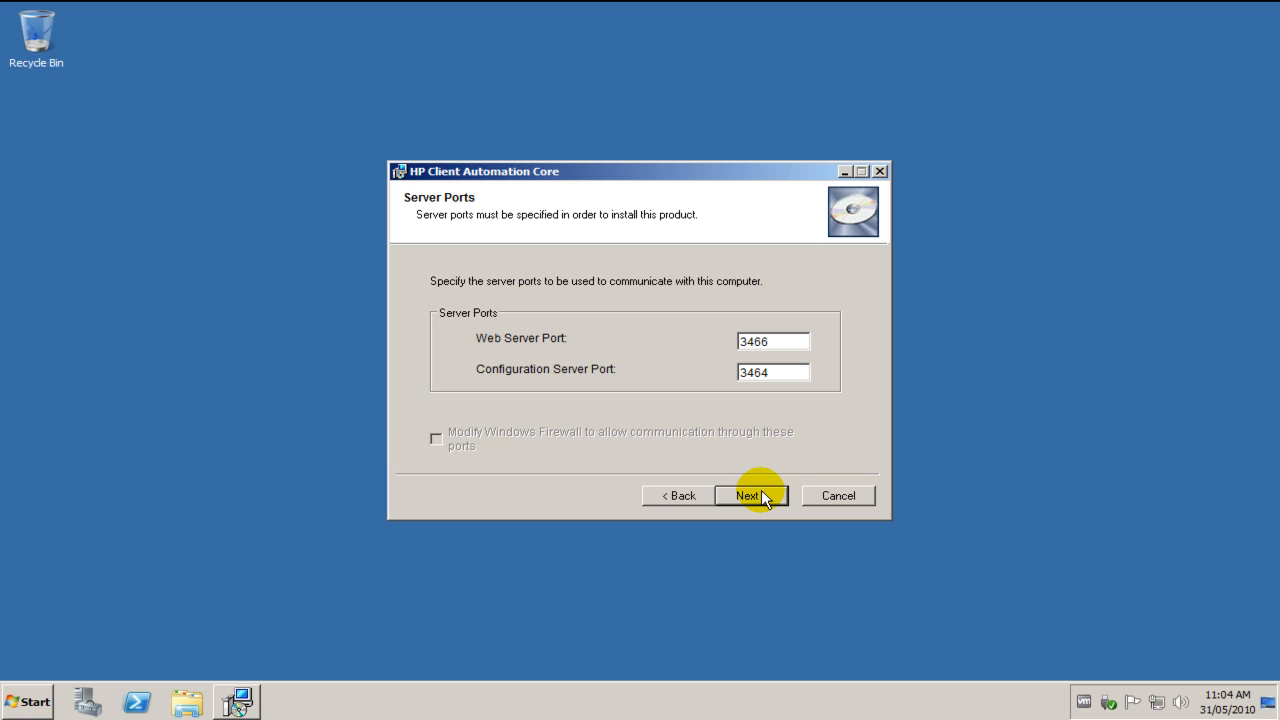
click(750, 496)
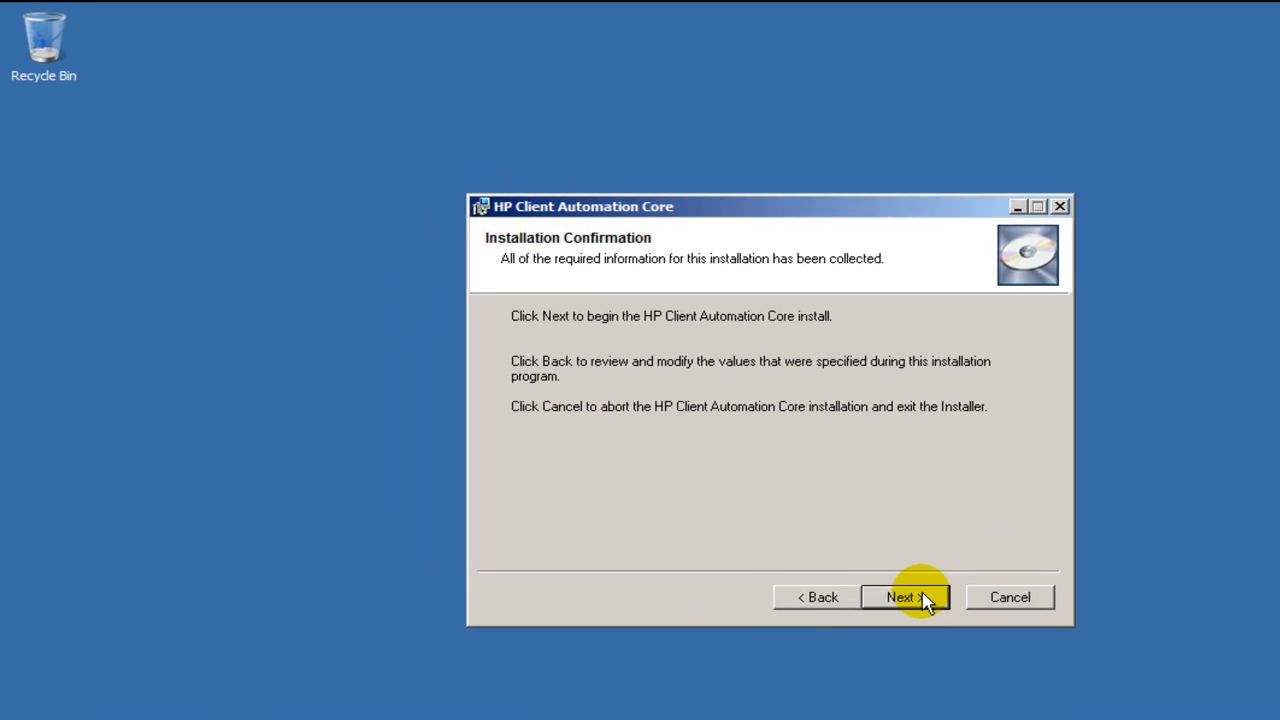
Run the Core installation from the confirmation page and finish once it reports success.
click(908, 596)
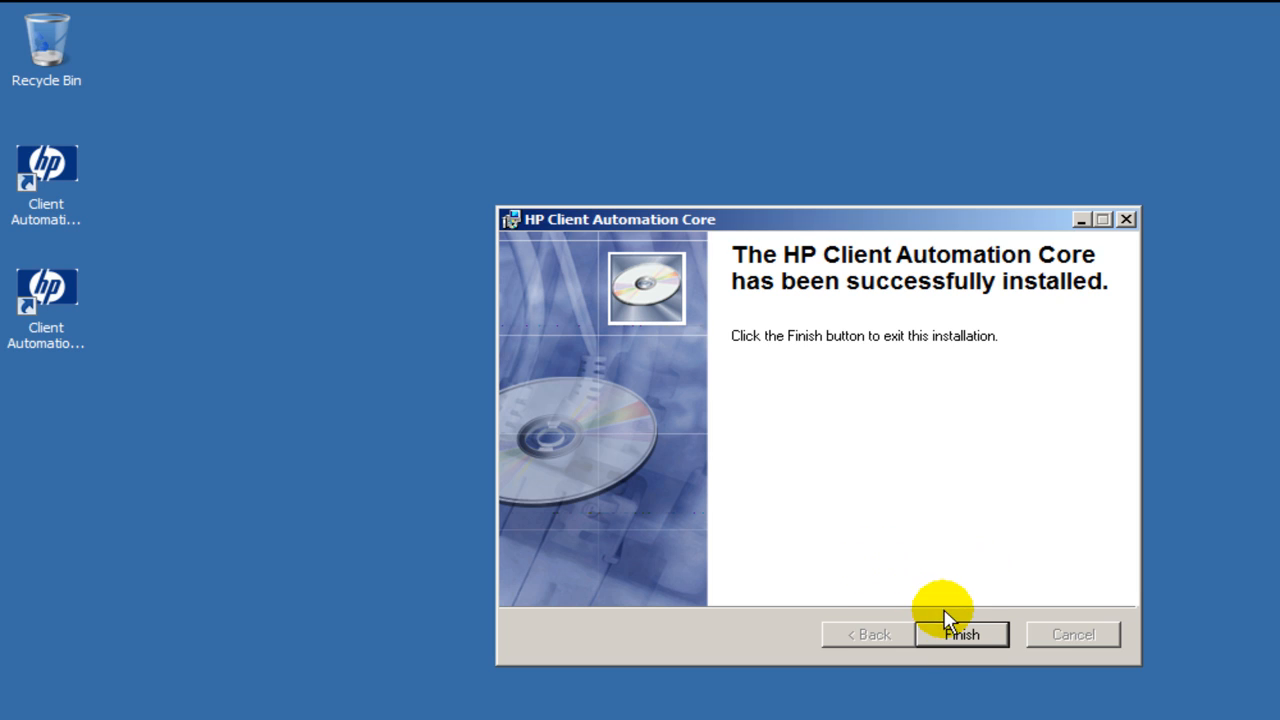
click(960, 634)
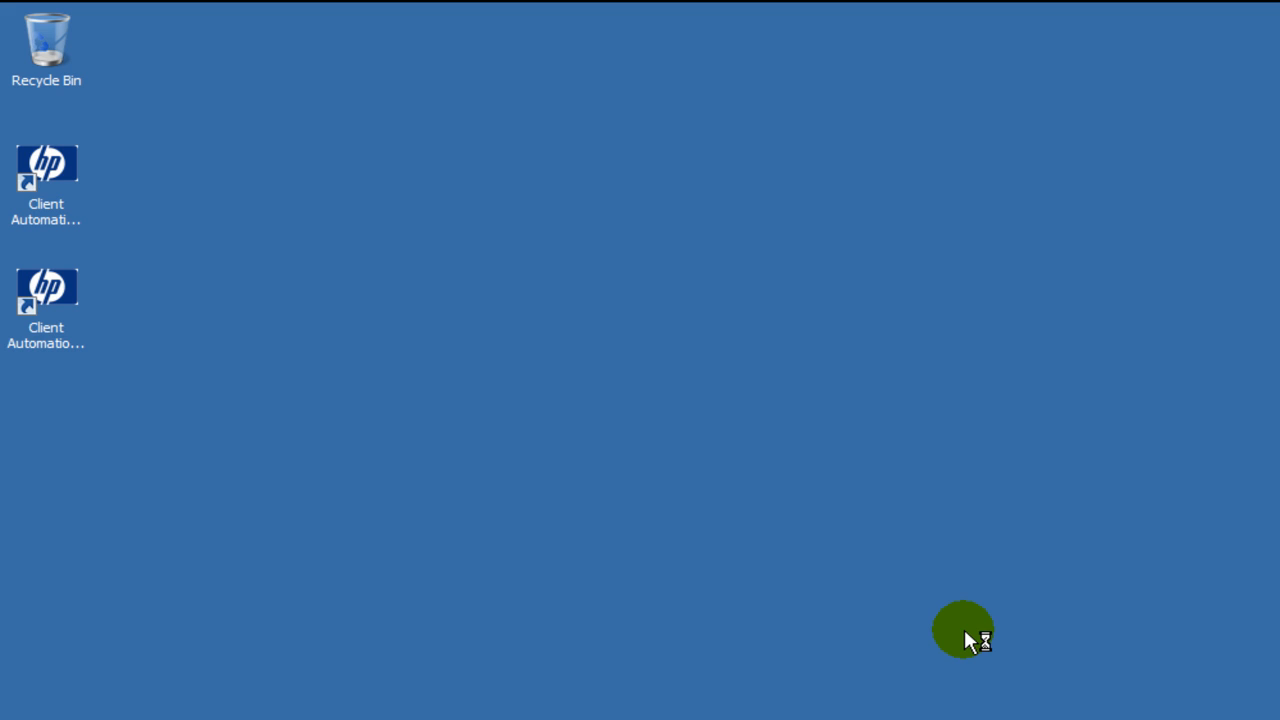
Launch the Client Automation Console shortcut, opening its sign-in page in Internet Explorer.
click(48, 300)
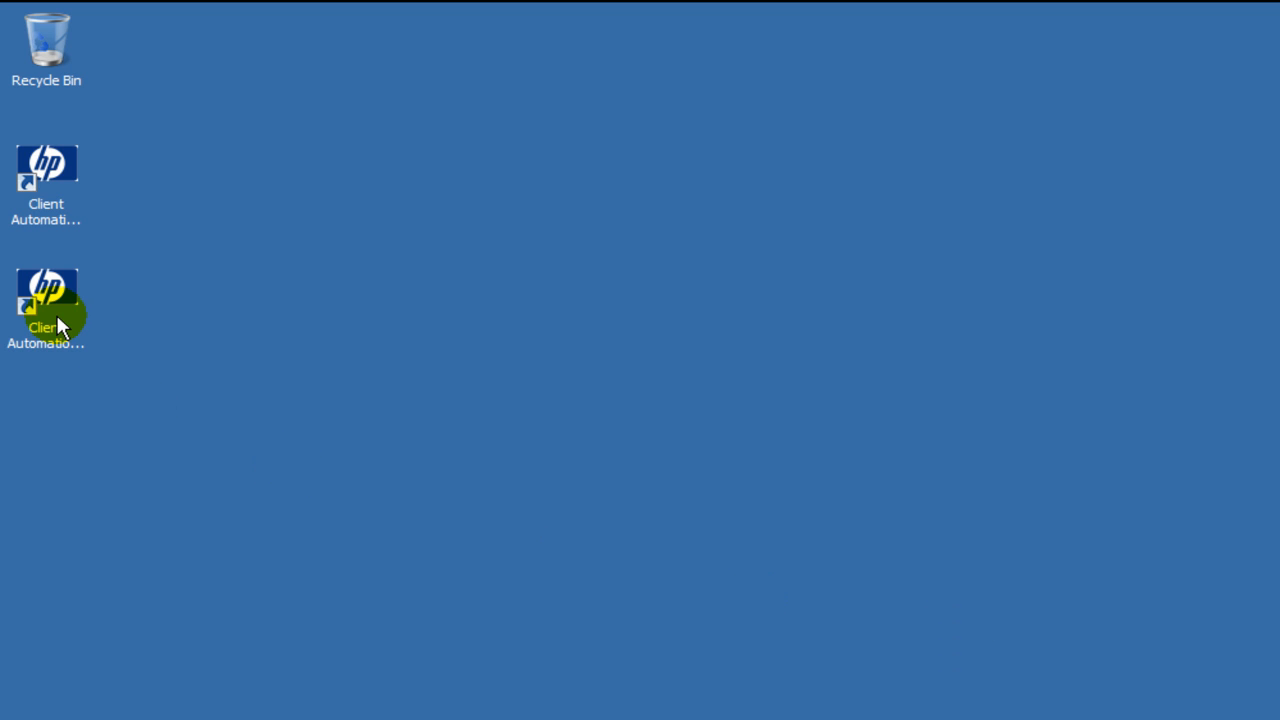
double_click(46, 290)
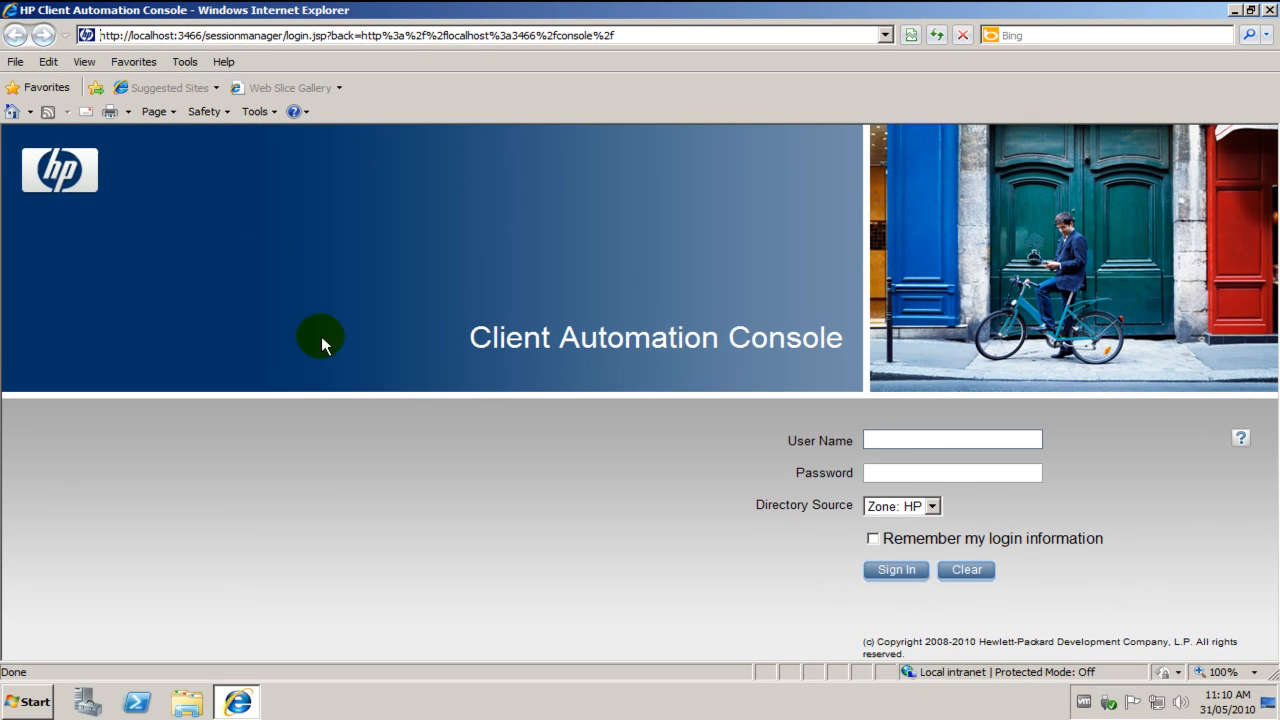
Sign in to the console as admin with the password, reaching the First Time Setup Wizard.
click(920, 440)
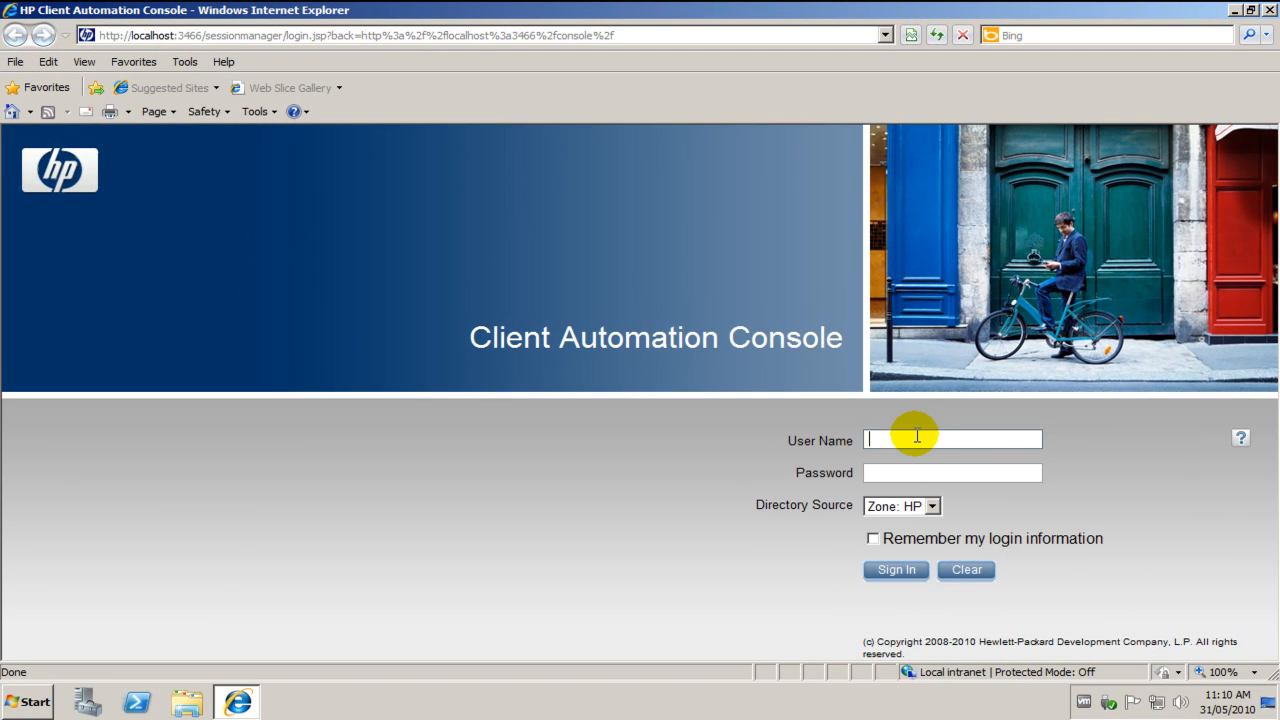
text(admin)
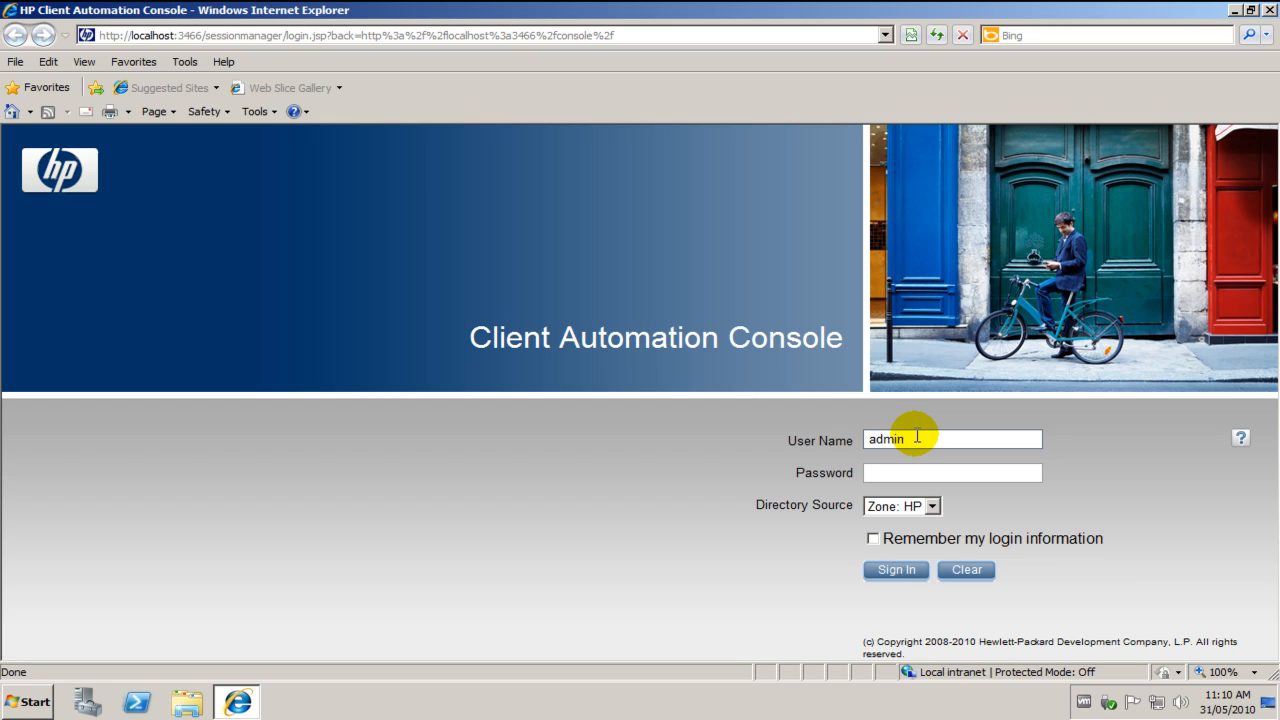
click(952, 472)
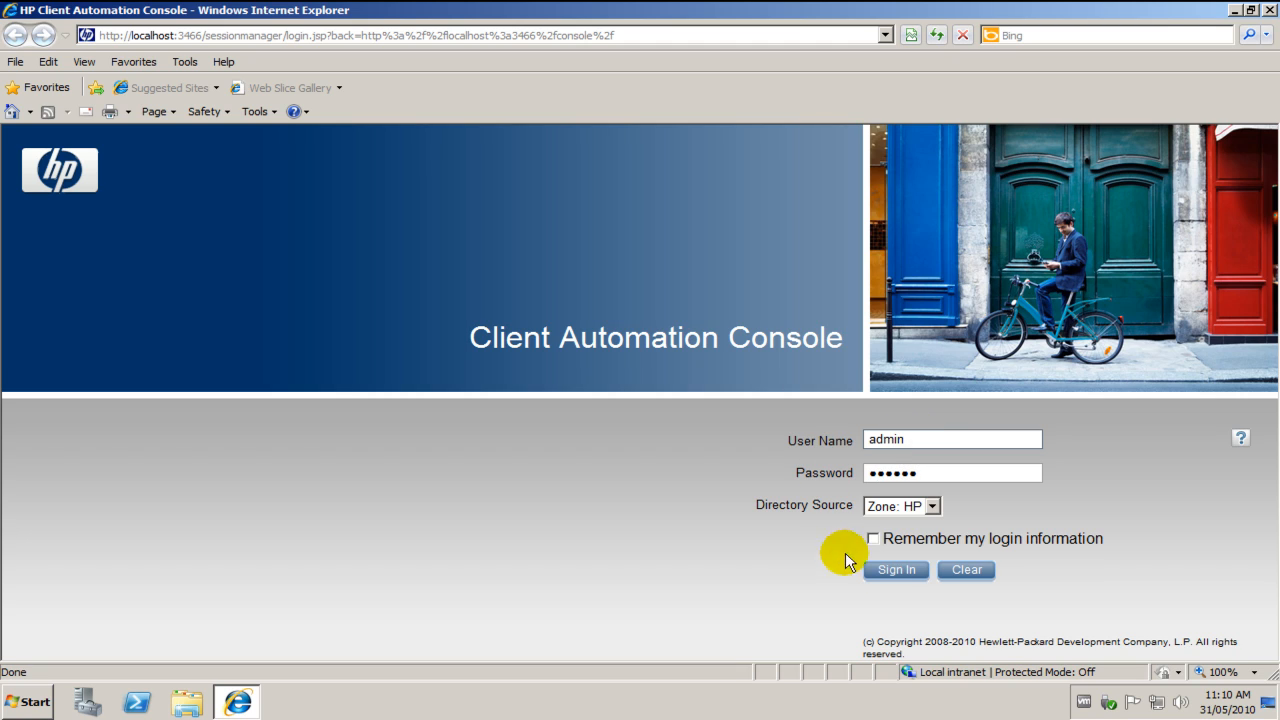
click(896, 570)
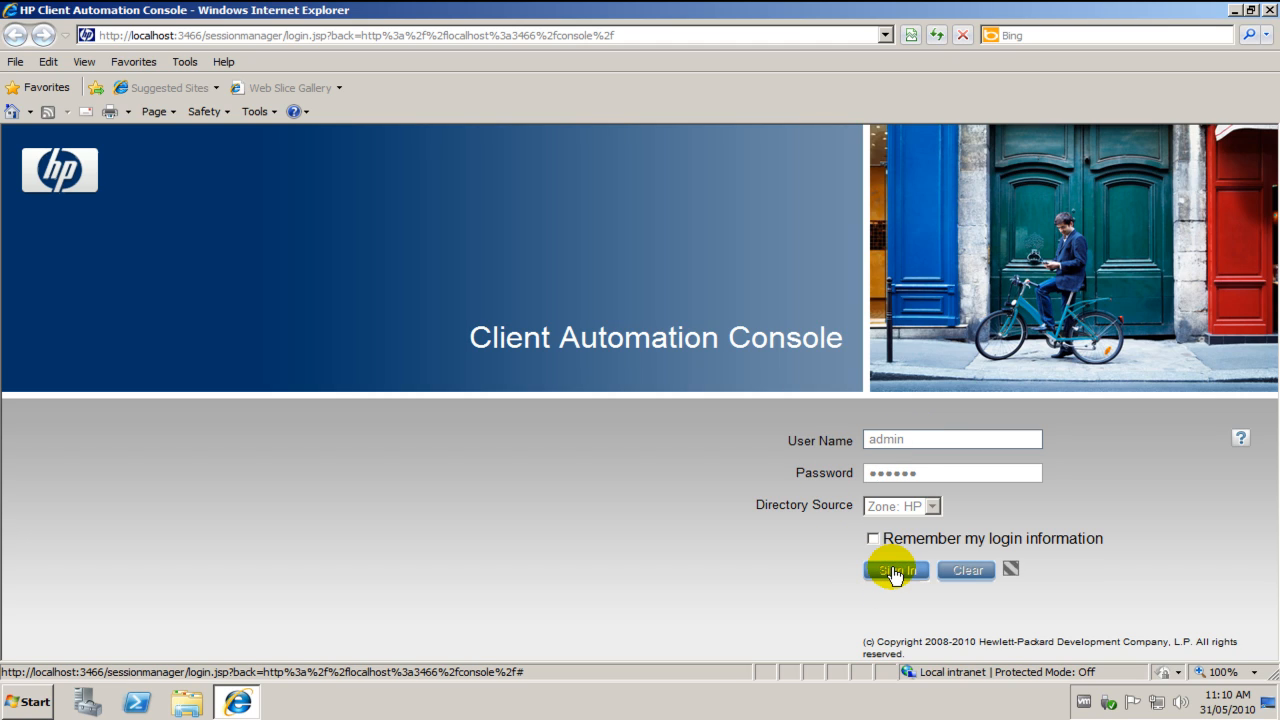
click(896, 570)
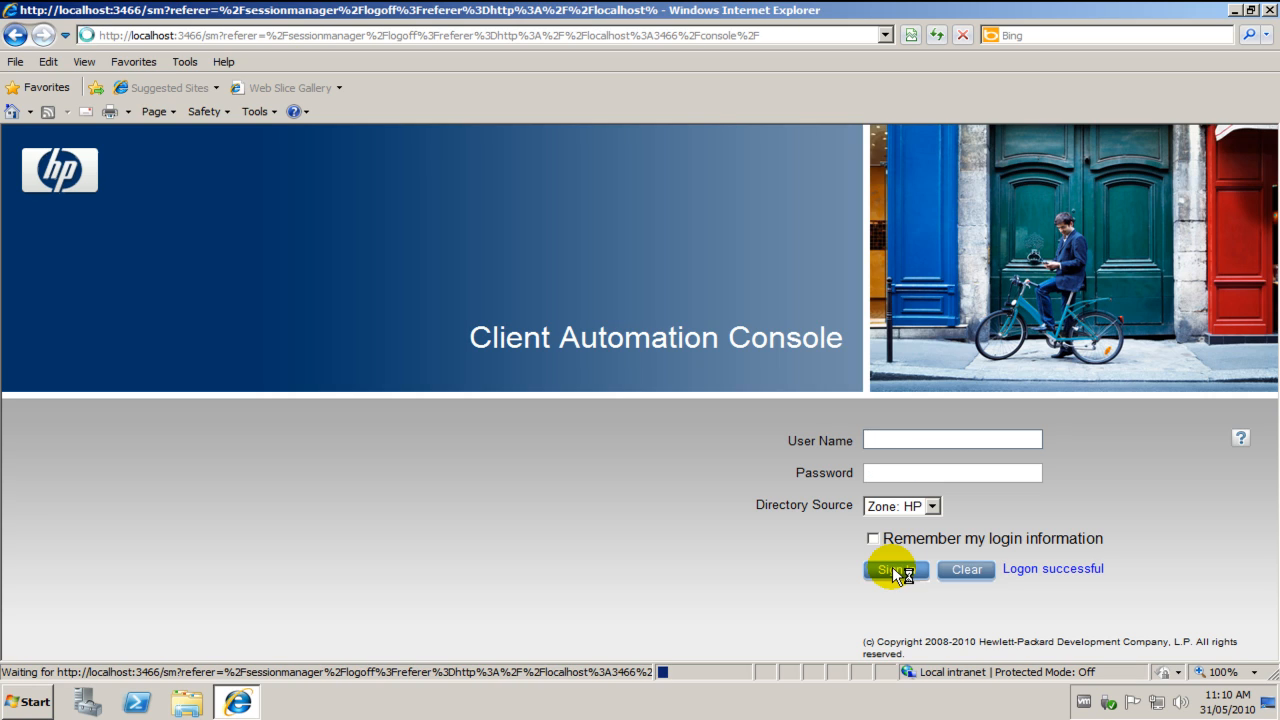
click(894, 570)
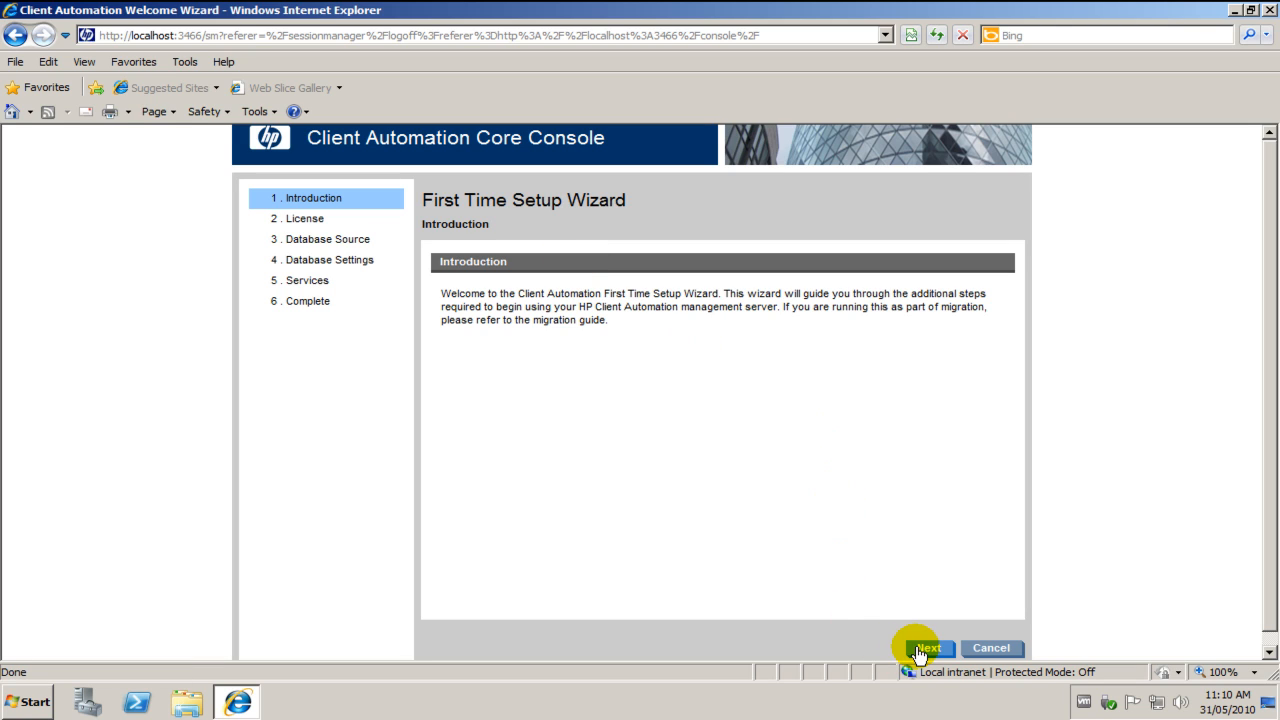
Pass Introduction, leave License Data blank, and choose 'Create and configure a new database'.
click(924, 648)
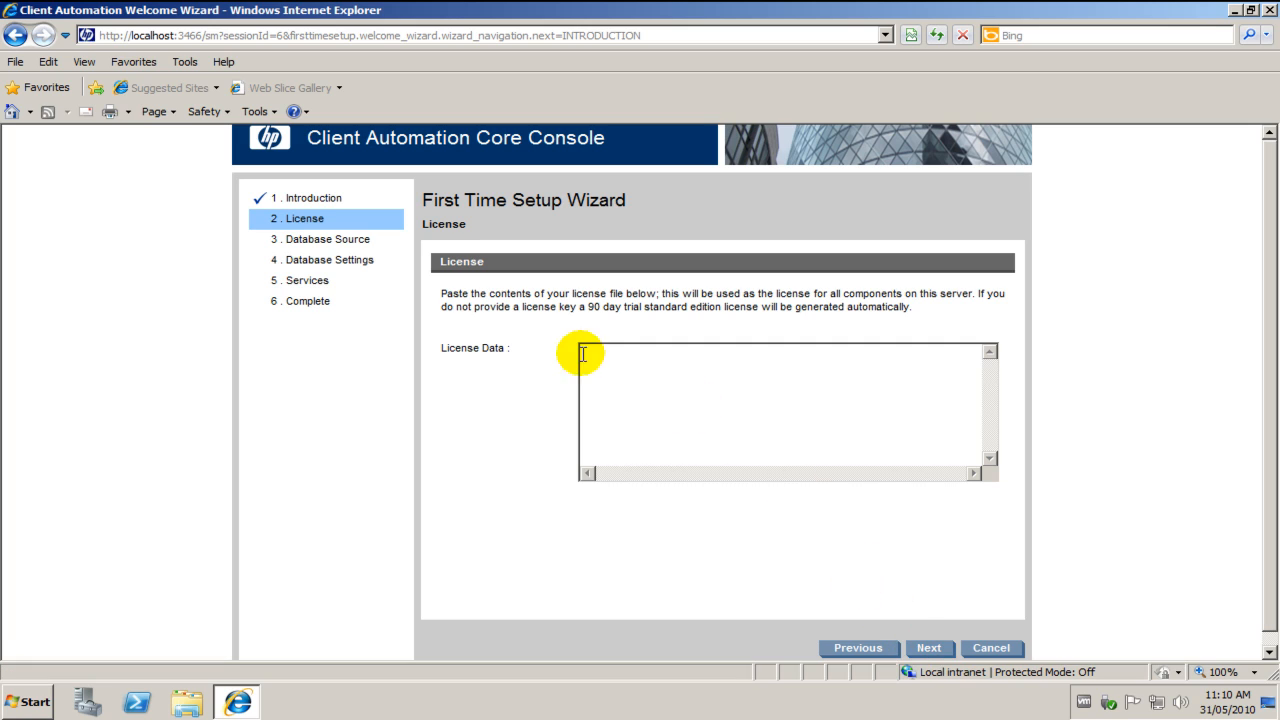
mouse_move(620, 372)
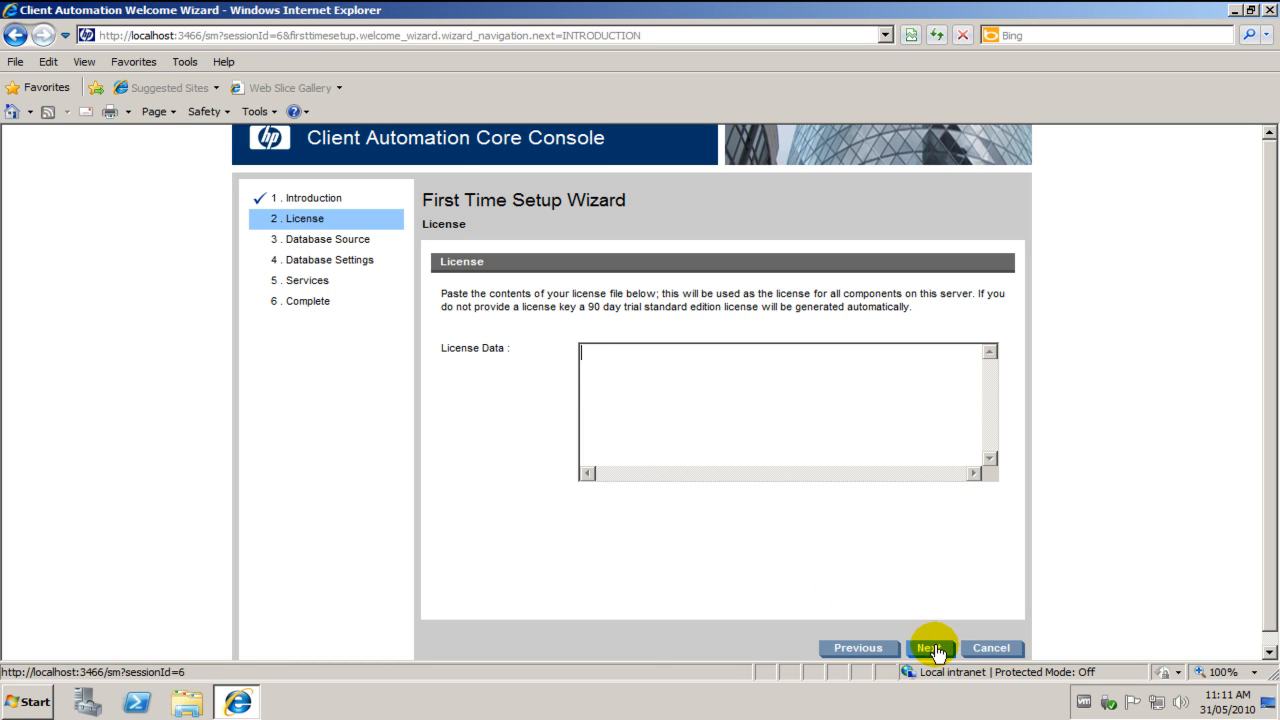
click(930, 648)
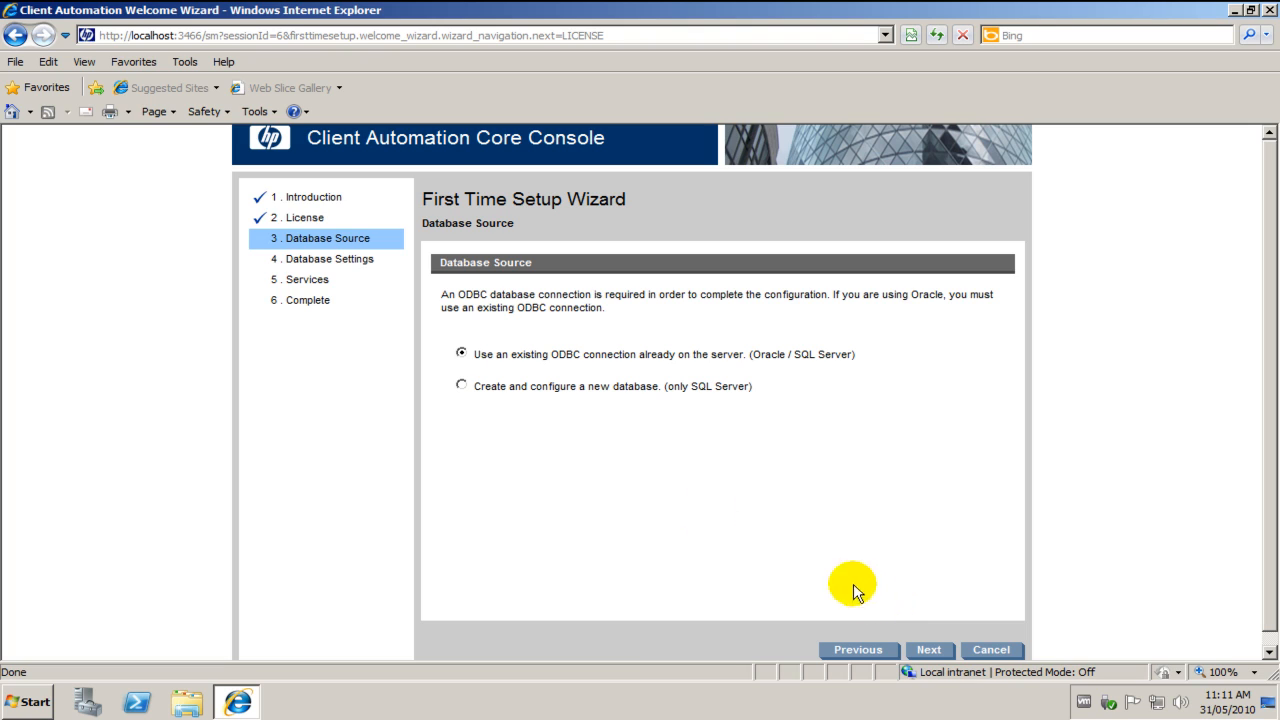
mouse_move(476, 404)
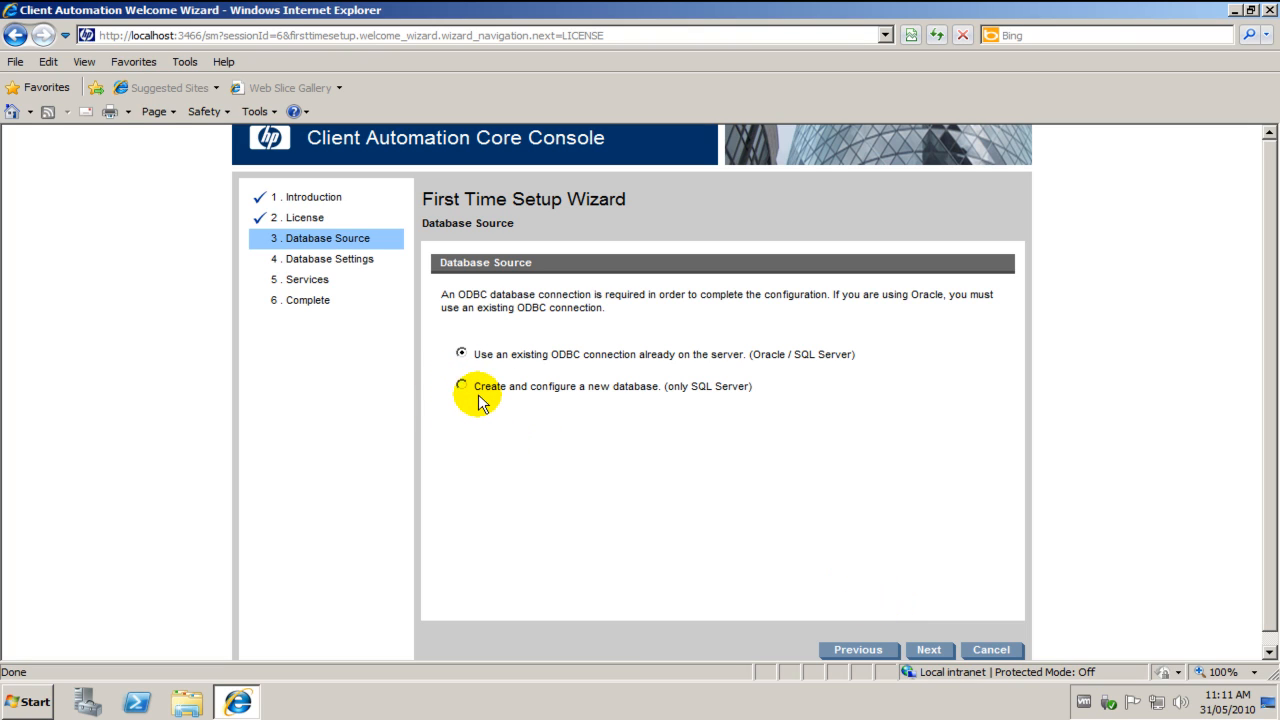
click(460, 386)
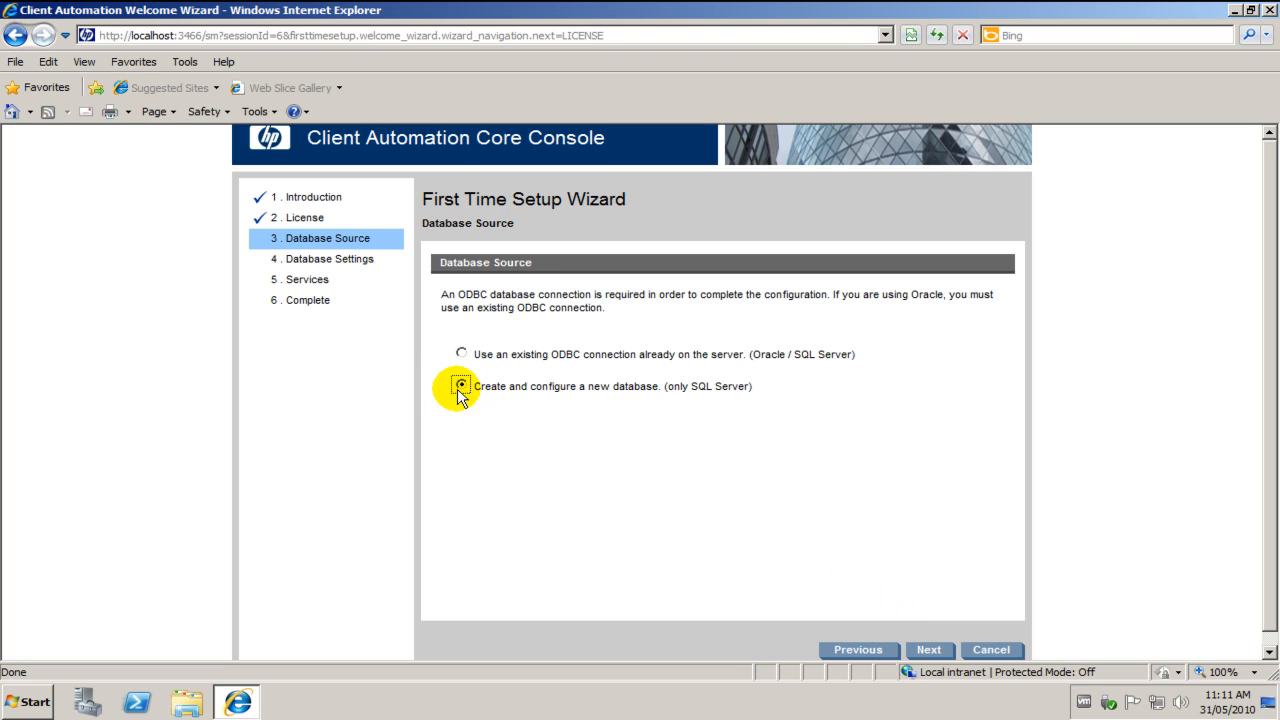
mouse_move(556, 352)
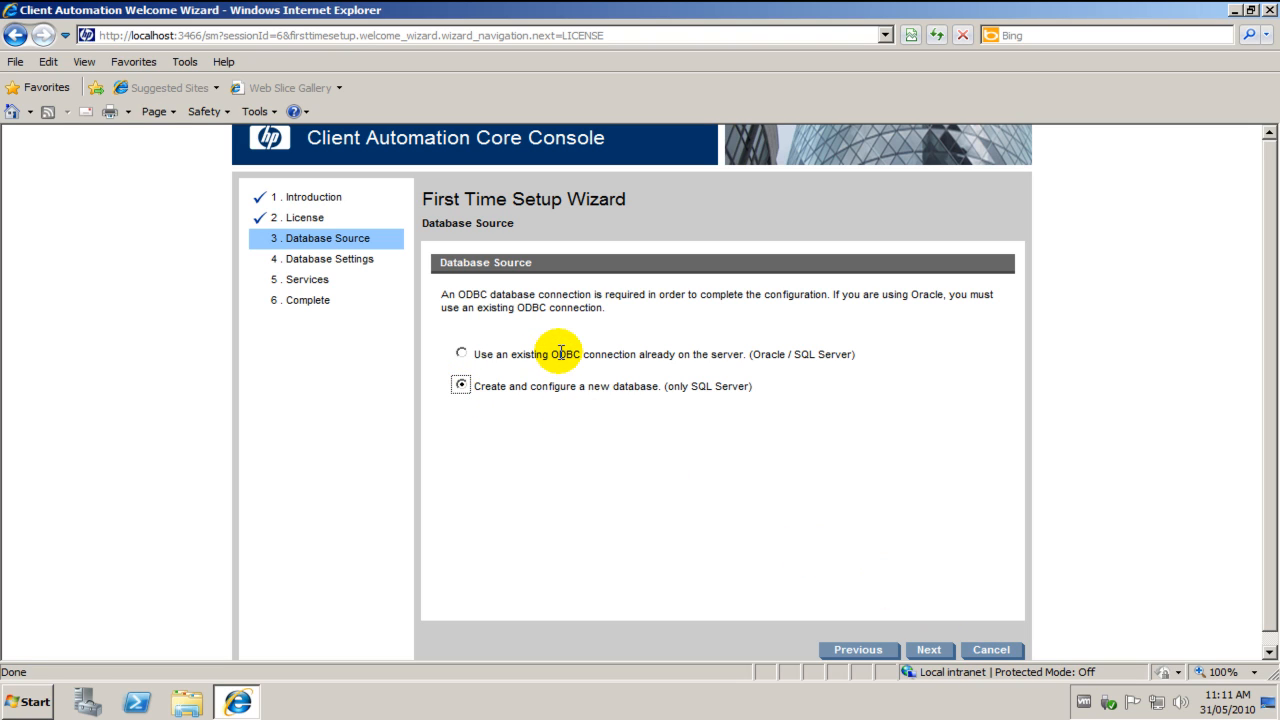
mouse_move(572, 364)
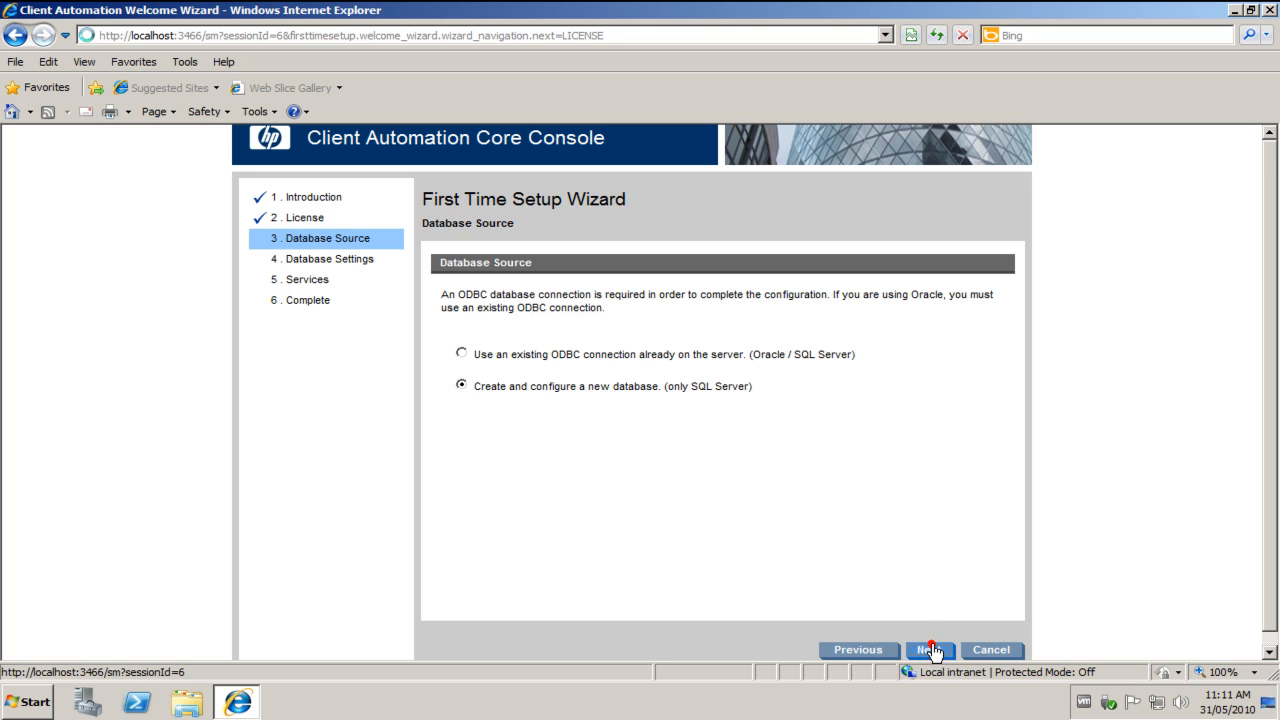
Fill Database Settings with server host 192.168.0.60, user ID sa and password, and submit.
click(930, 648)
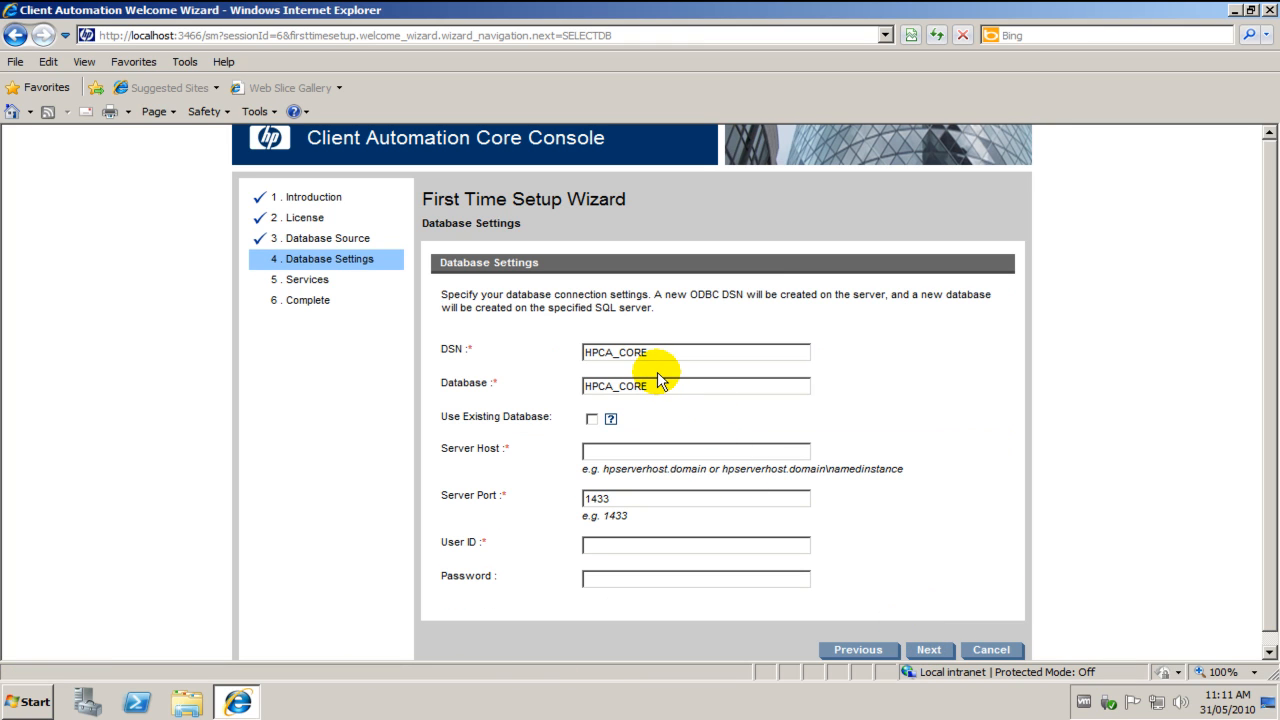
mouse_move(424, 376)
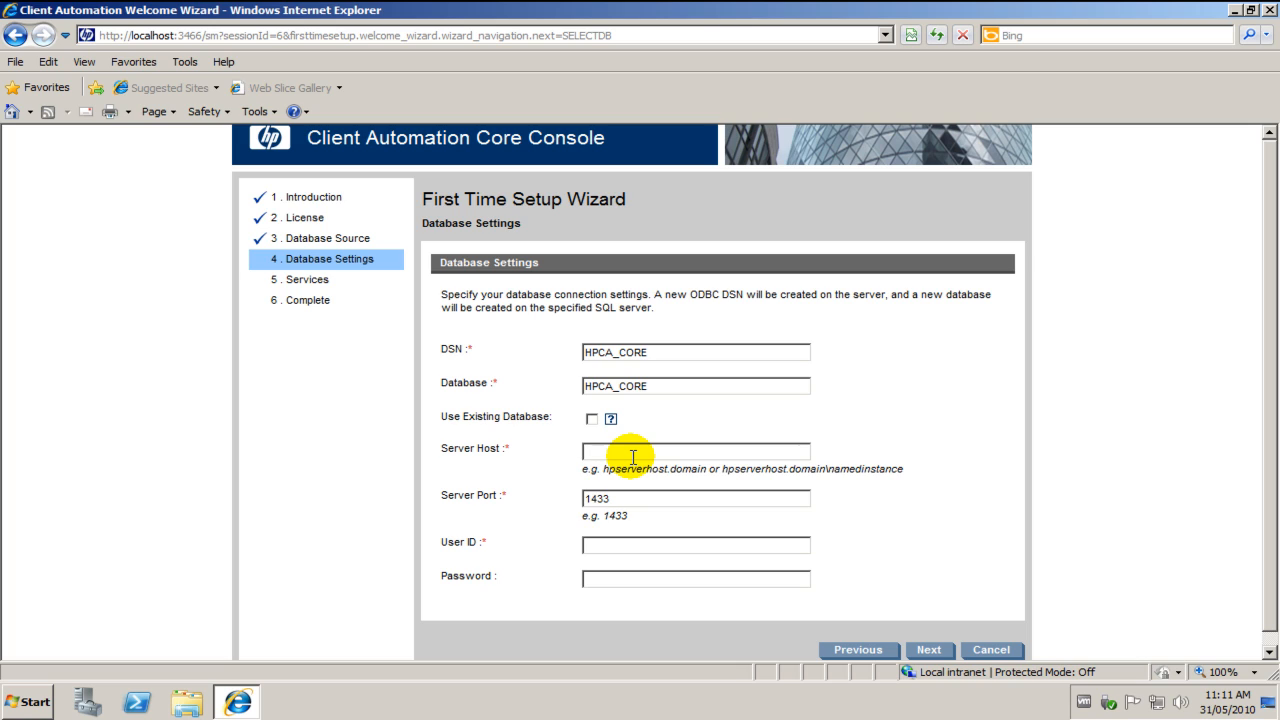
text(192.168.0.60)
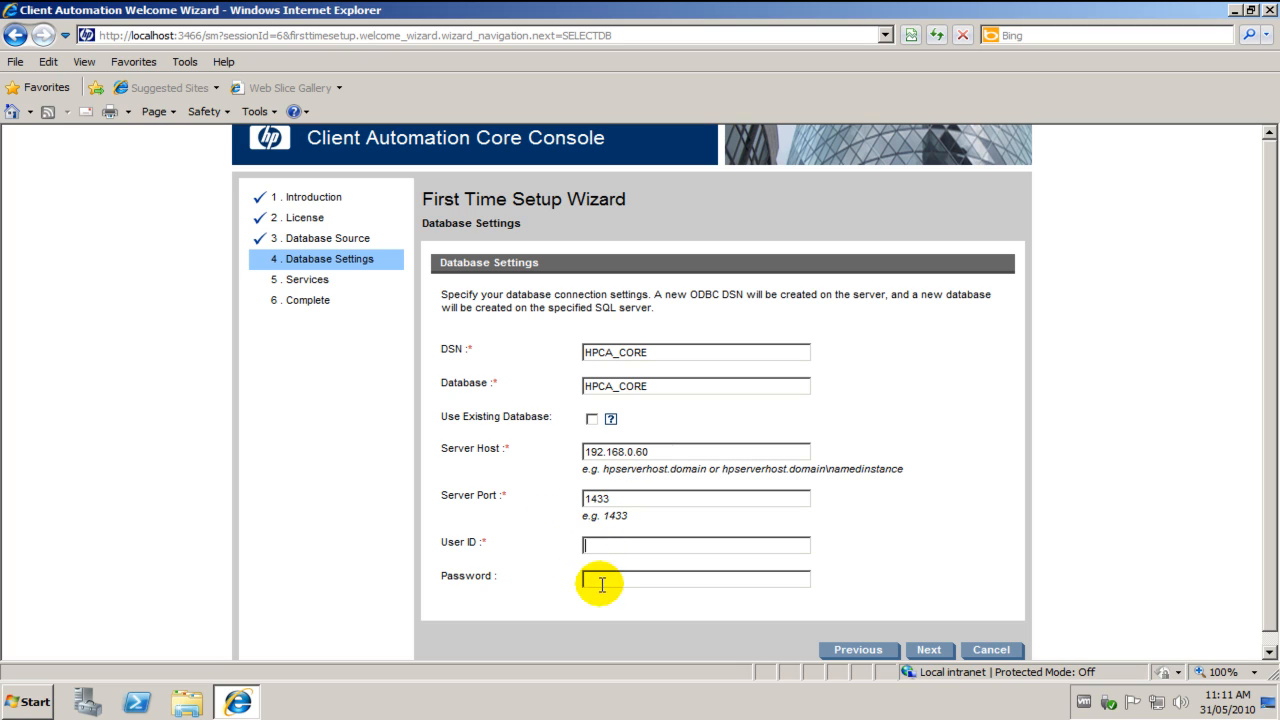
text(sa)
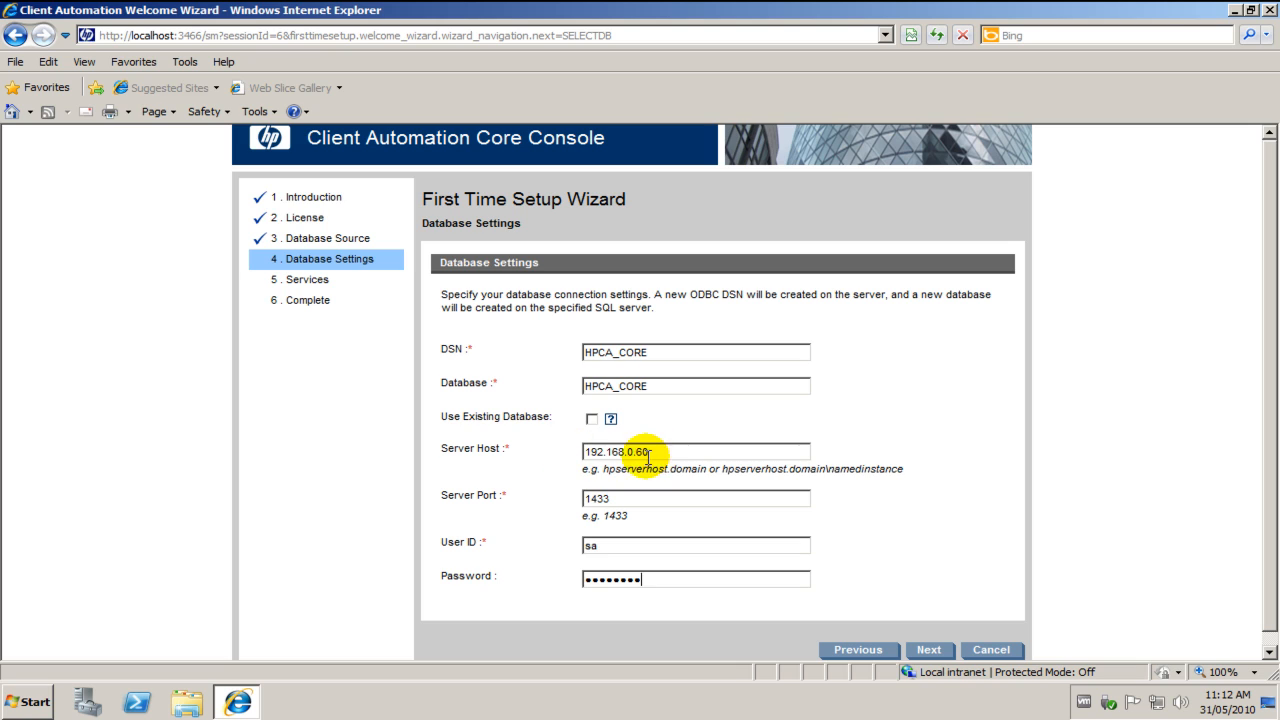
click(936, 650)
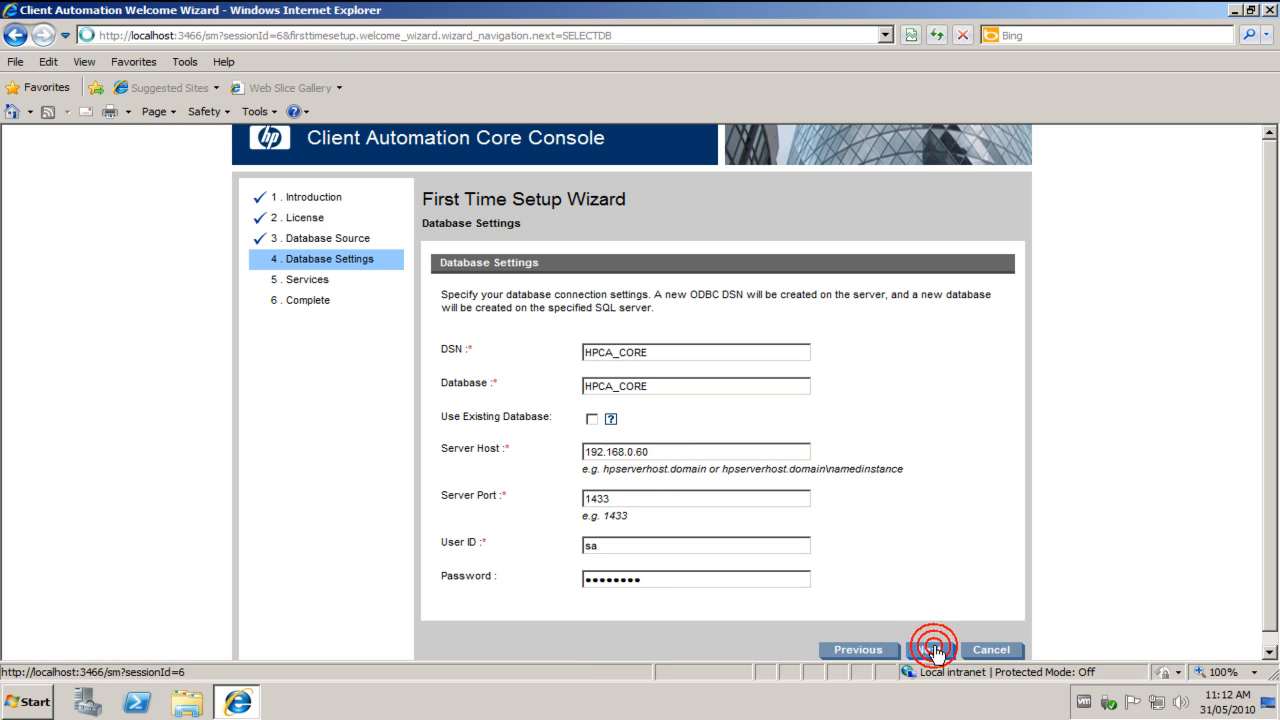
click(928, 650)
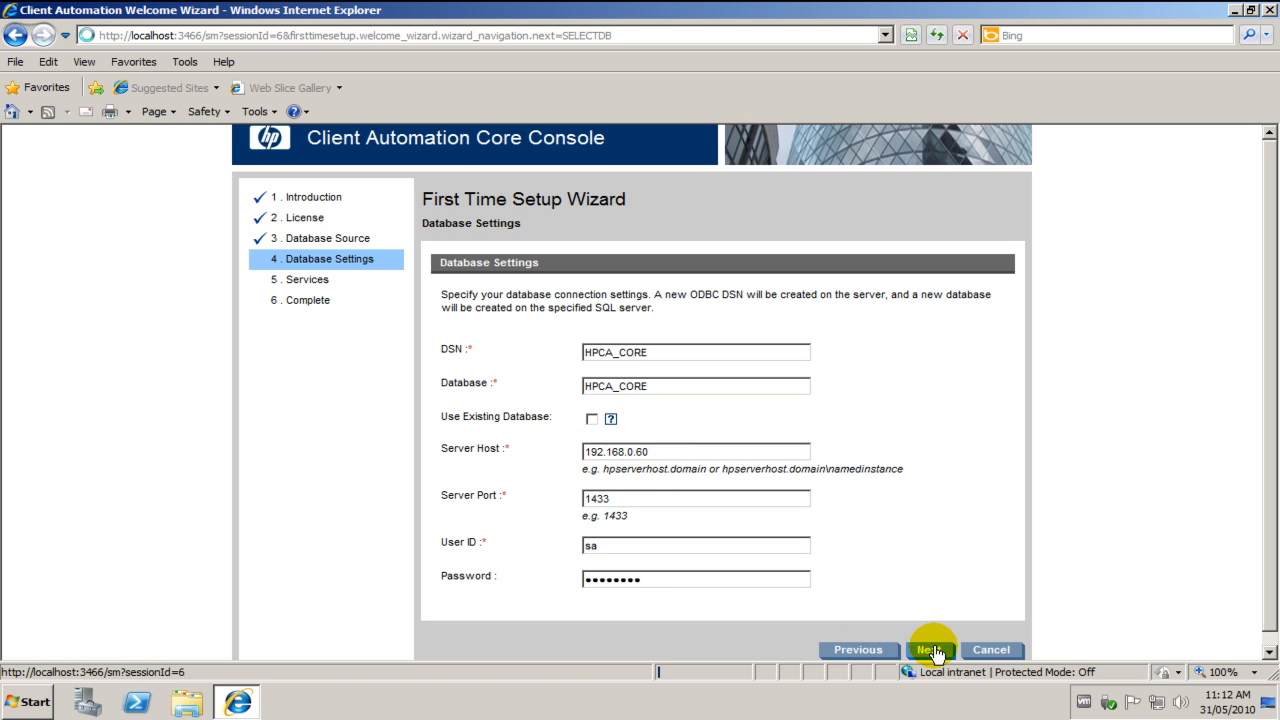
Keep all four services ticked and advance to the wizard's Complete page.
click(928, 650)
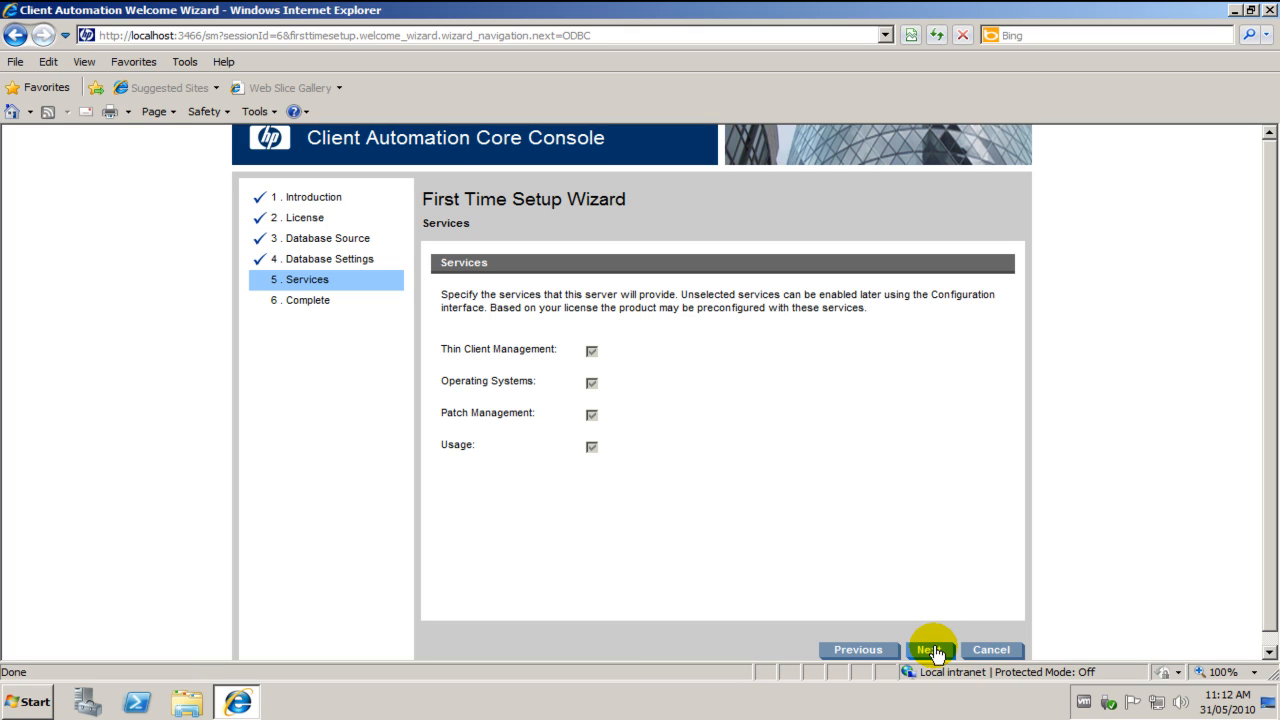
mouse_move(816, 584)
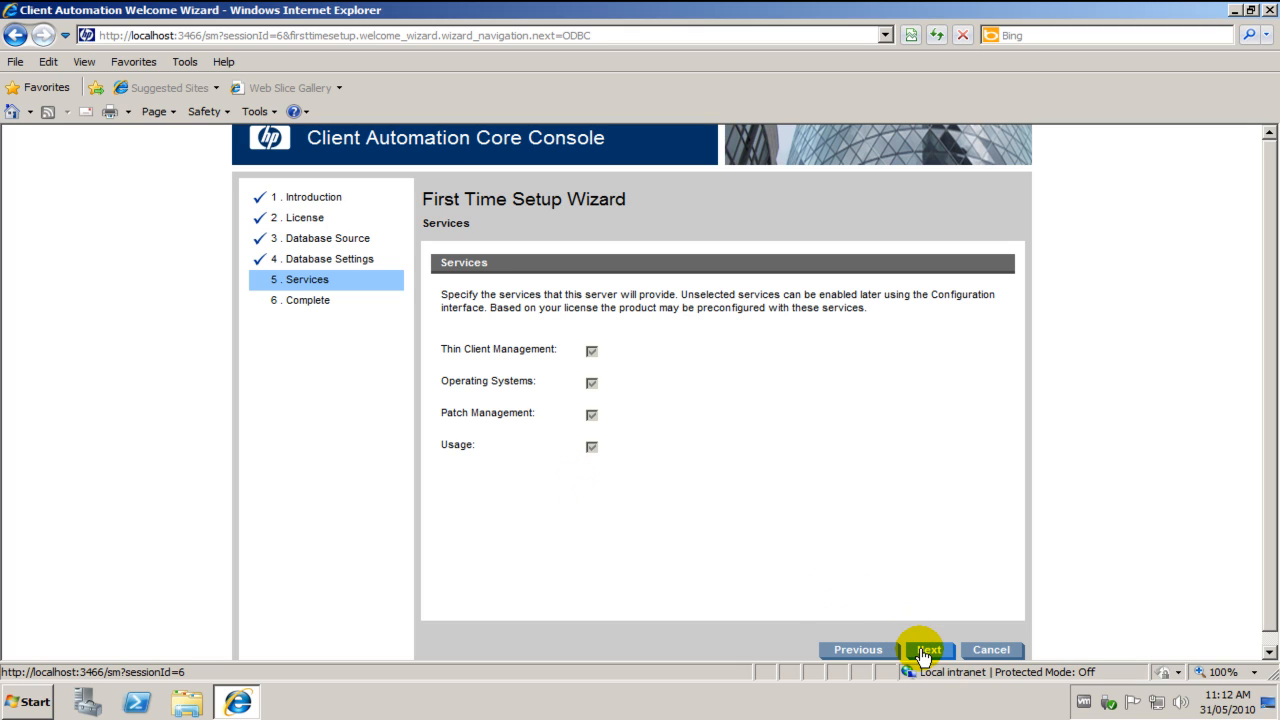
click(924, 648)
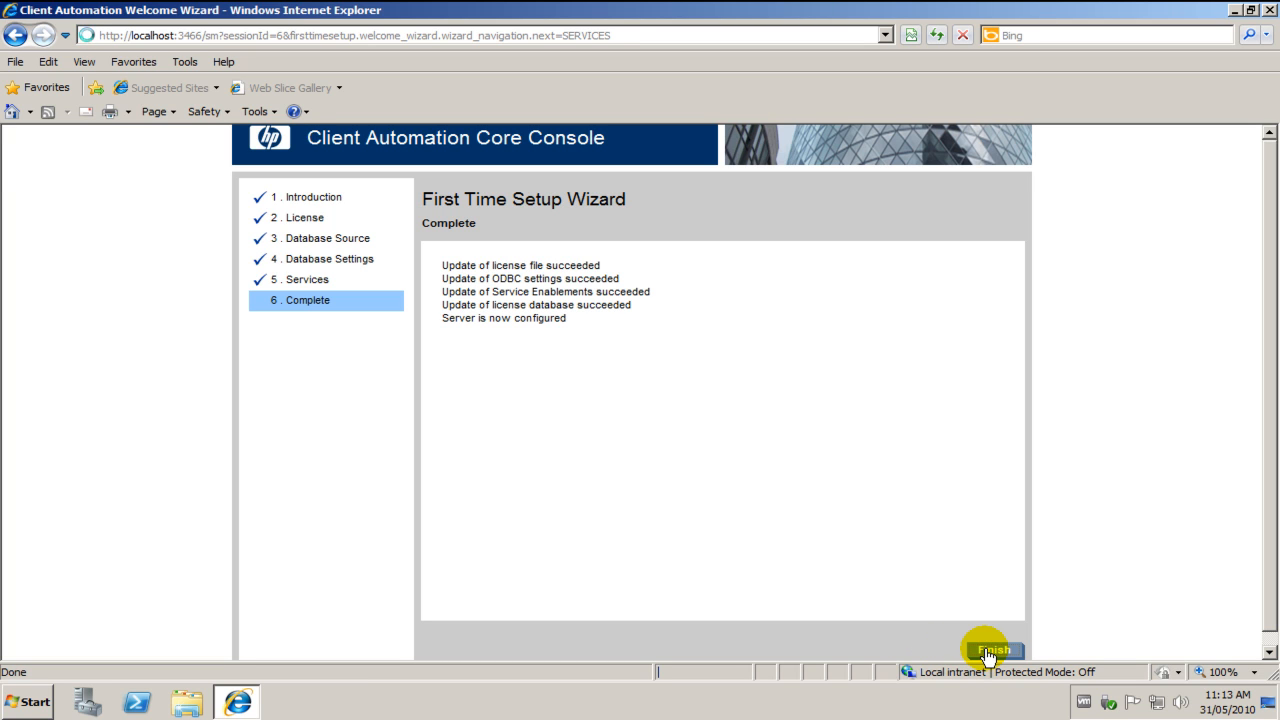
Finish the setup wizard and sign in as admin with the password to reach the HPCA Operations dashboard.
click(992, 648)
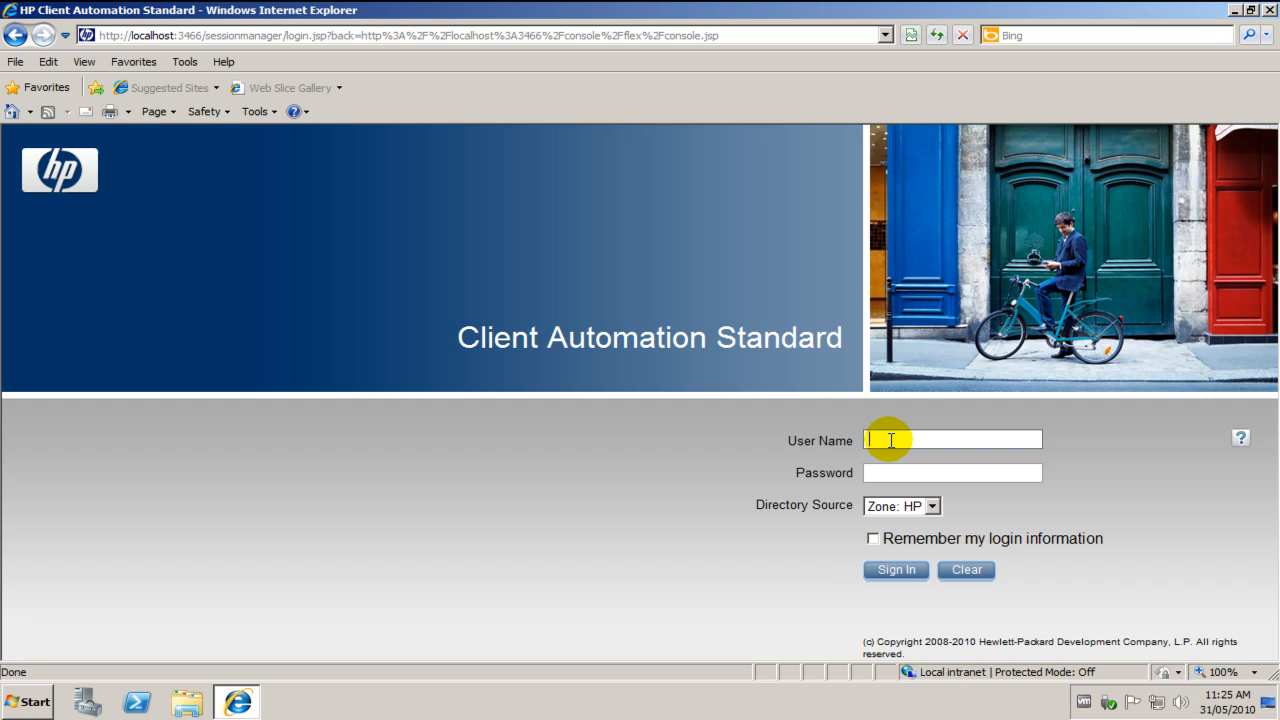
text(admin)
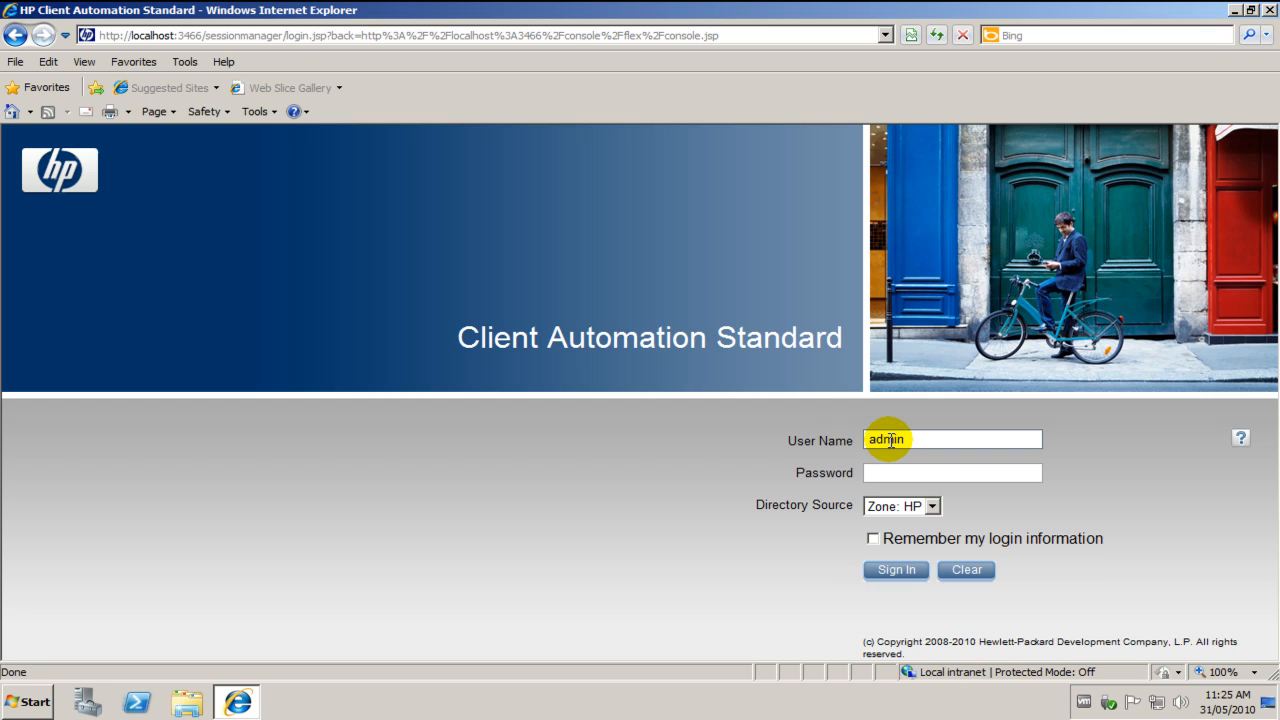
text(password)
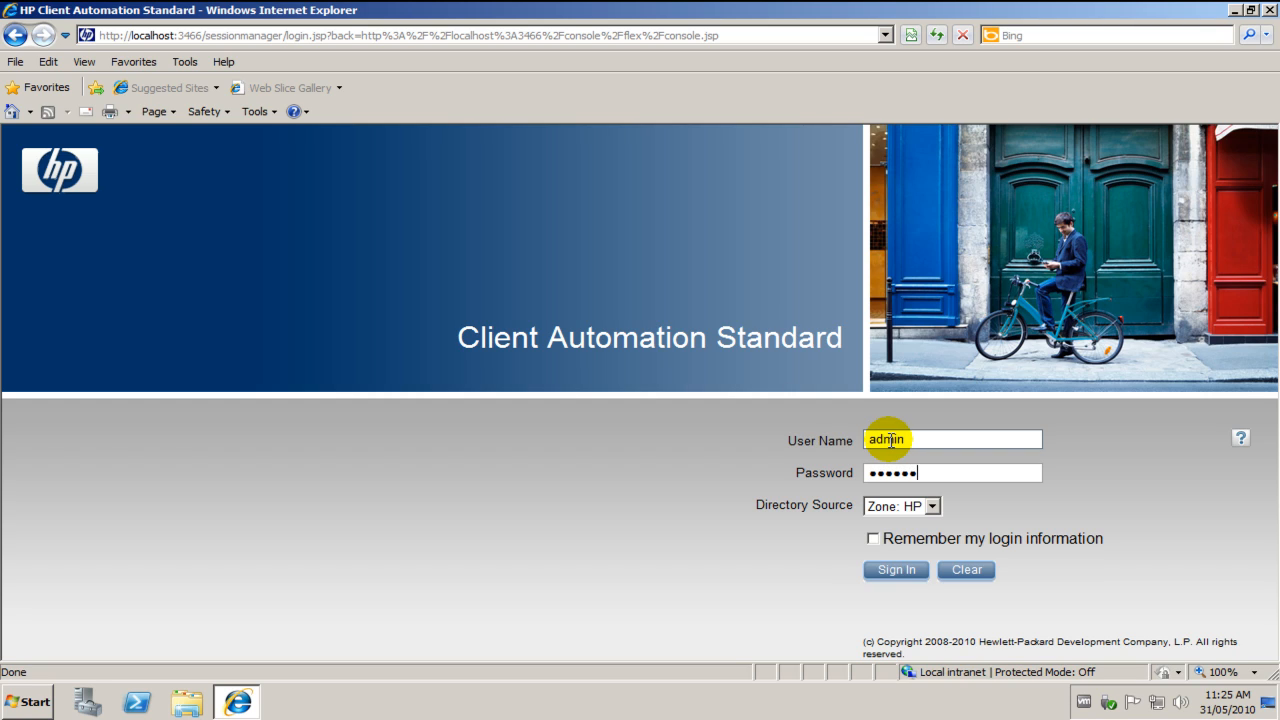
click(896, 570)
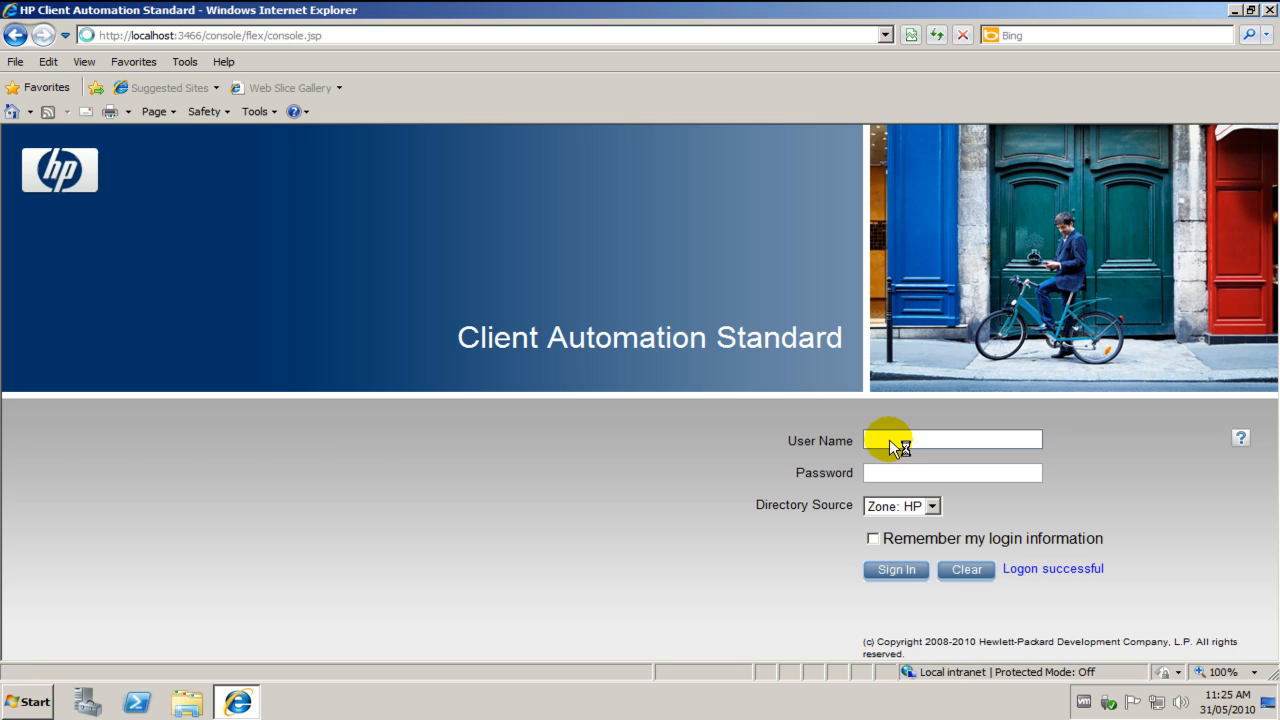
click(896, 570)
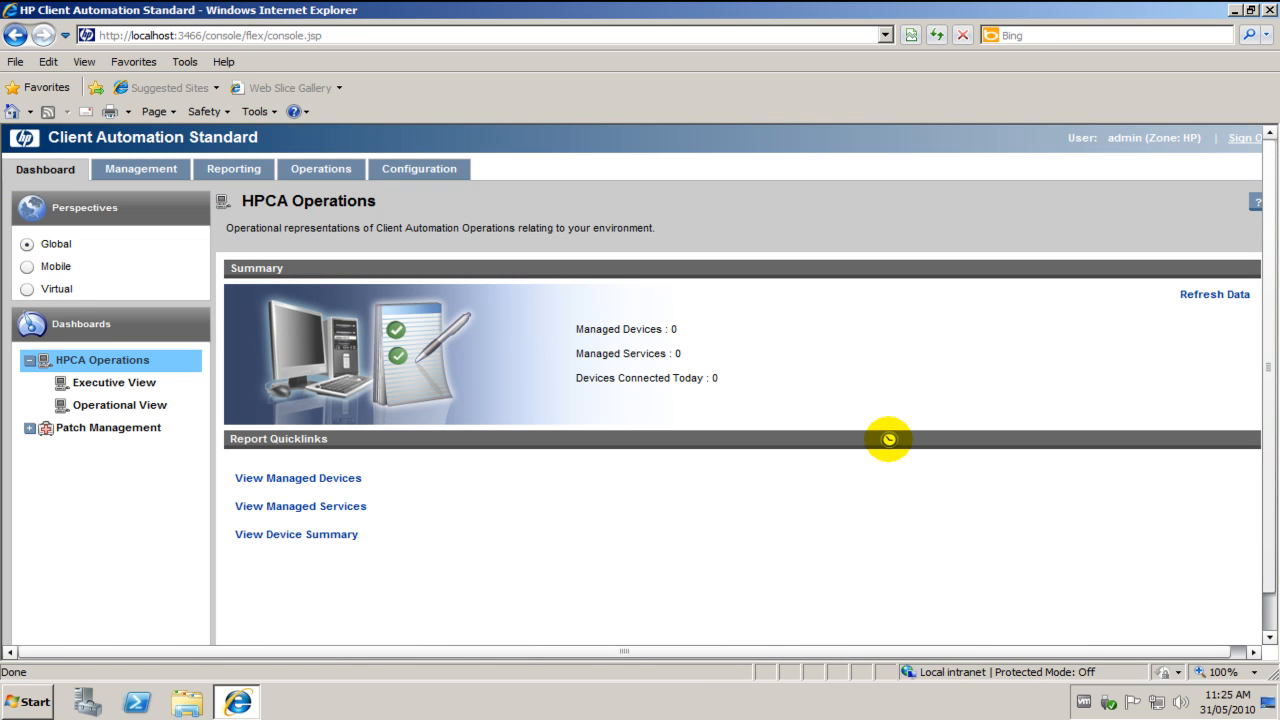
mouse_move(890, 446)
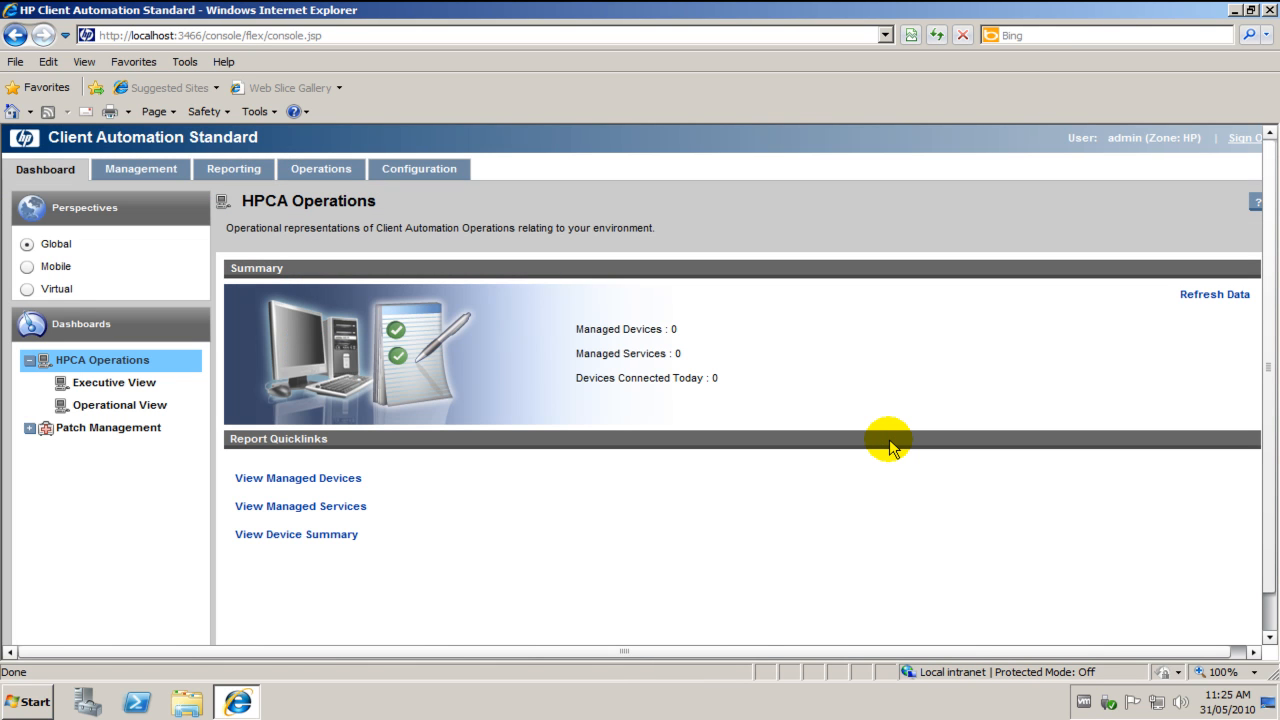